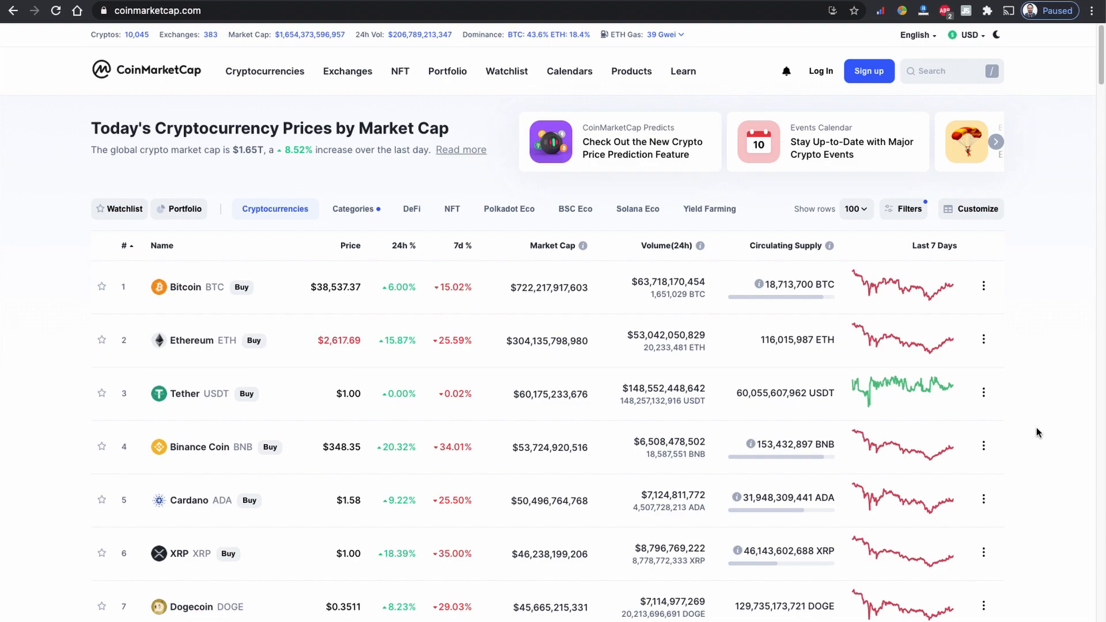
# - Browse down the page and return to the JulSwap swap view
pyautogui.scroll(-3)
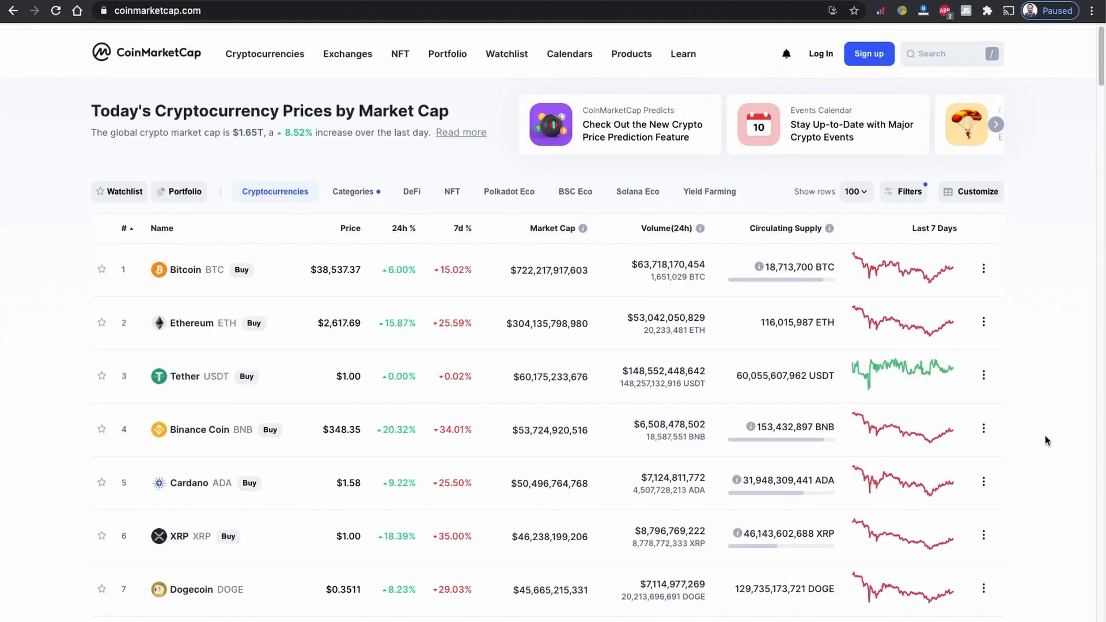
pyautogui.scroll(-3)
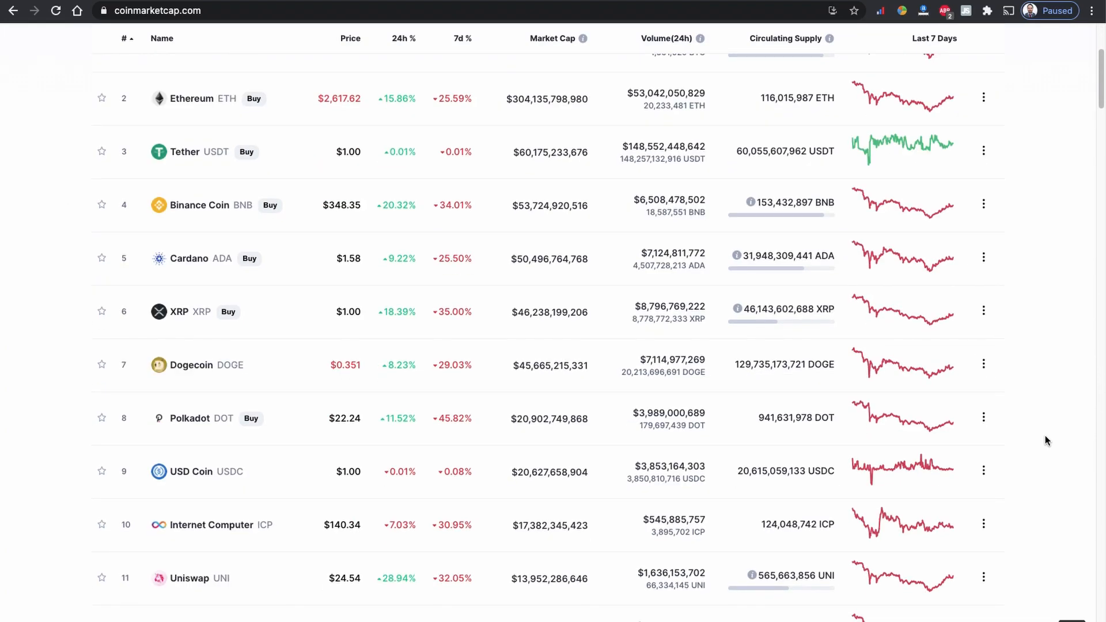
pyautogui.click(158, 10)
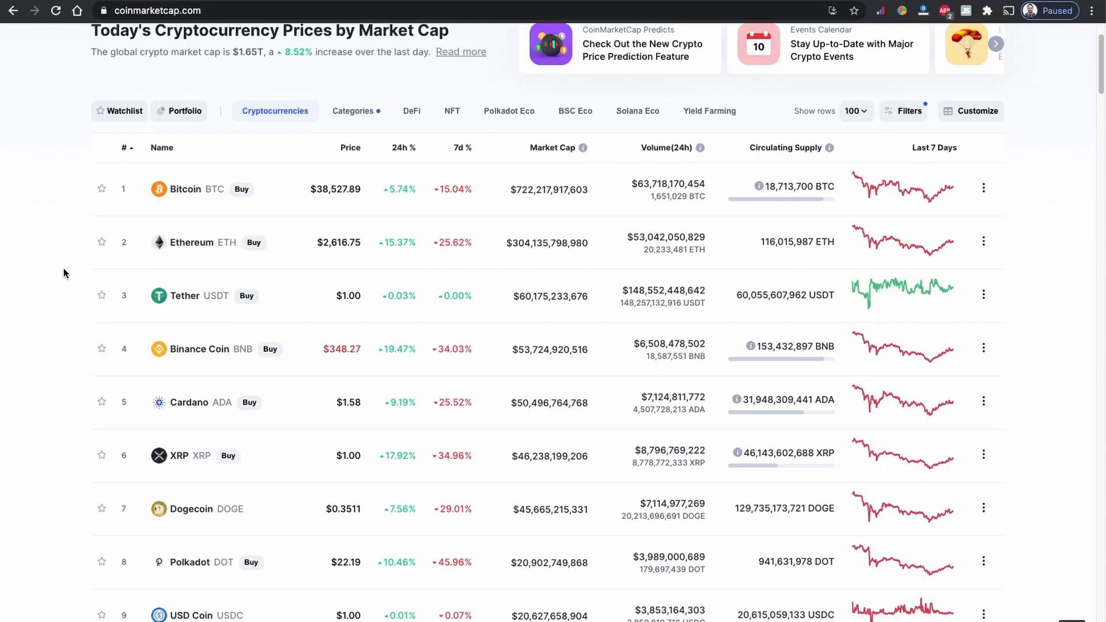
pyautogui.scroll(-3)
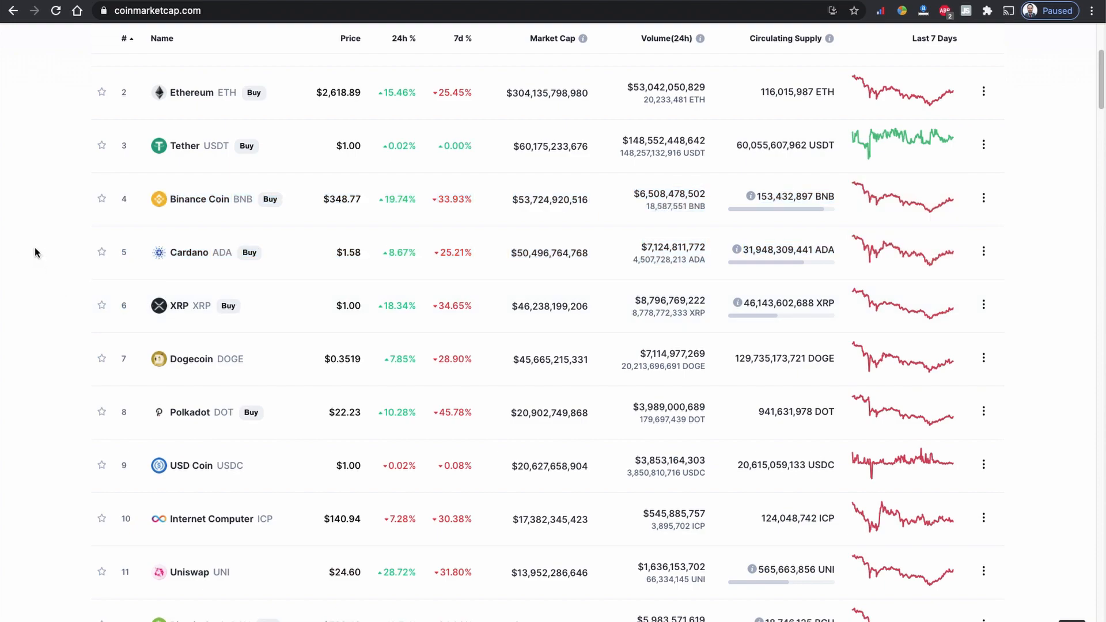
pyautogui.scroll(-3)
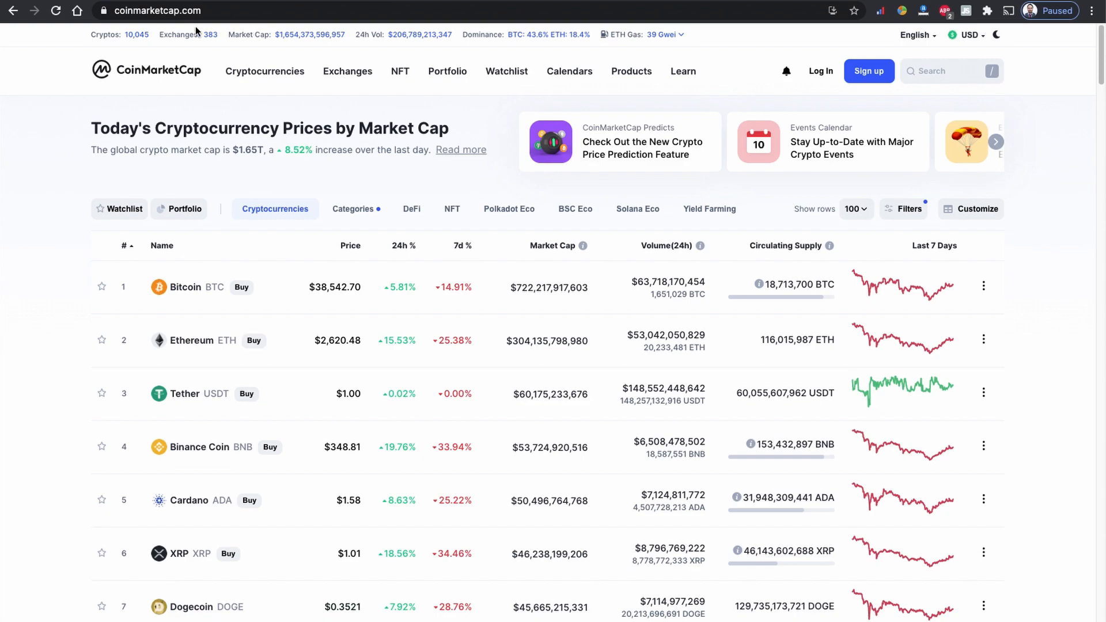
# - Choose WSG as the output token and bring up Transaction Settings for slippage and deadline
pyautogui.click(490, 40)
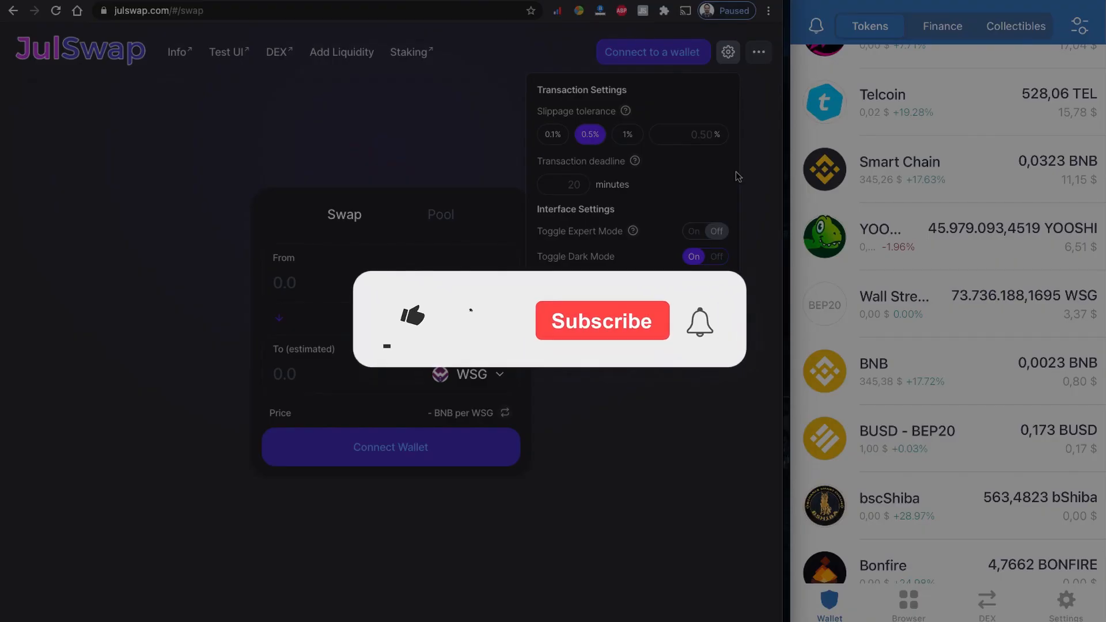
pyautogui.click(412, 318)
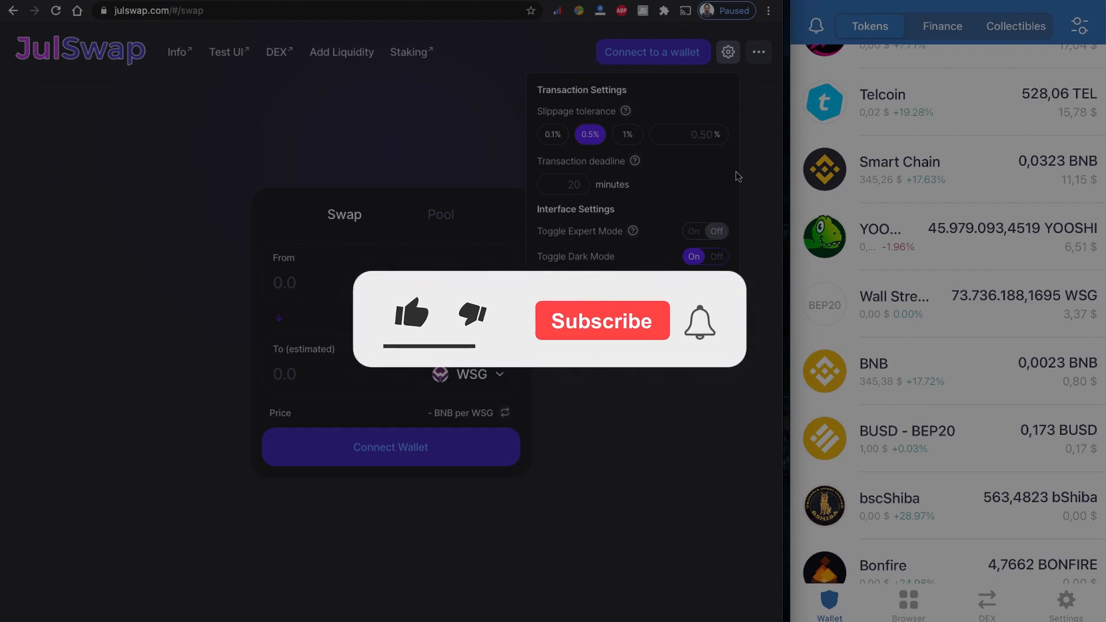
pyautogui.click(411, 316)
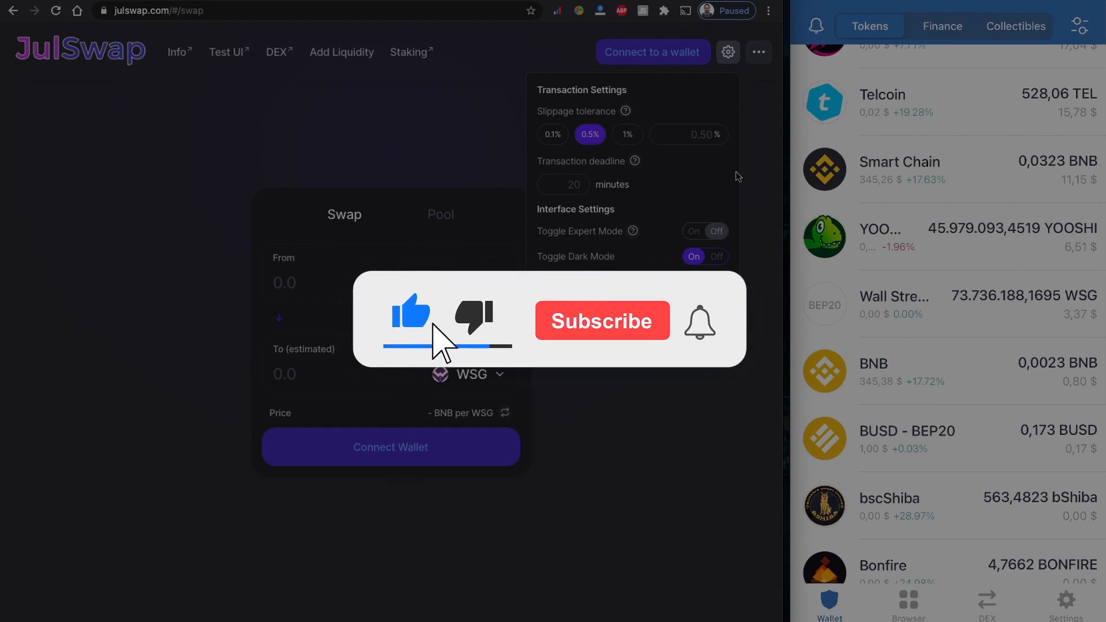
pyautogui.click(601, 321)
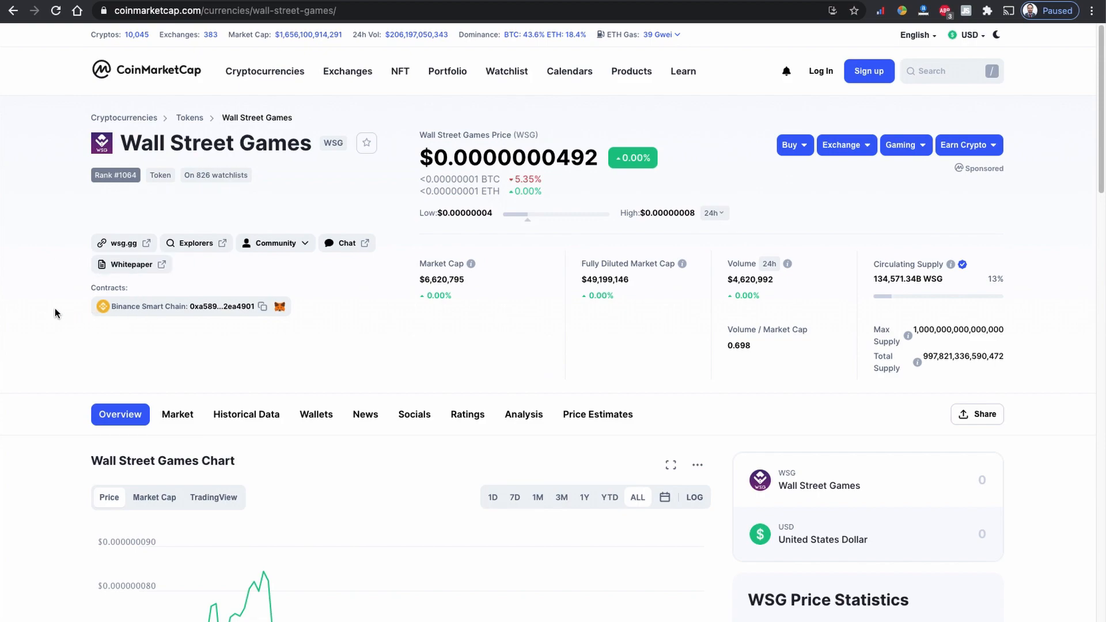
# - Scroll through the Wall Street Games chart and WSG Price Live Data statistics
pyautogui.scroll(-3)
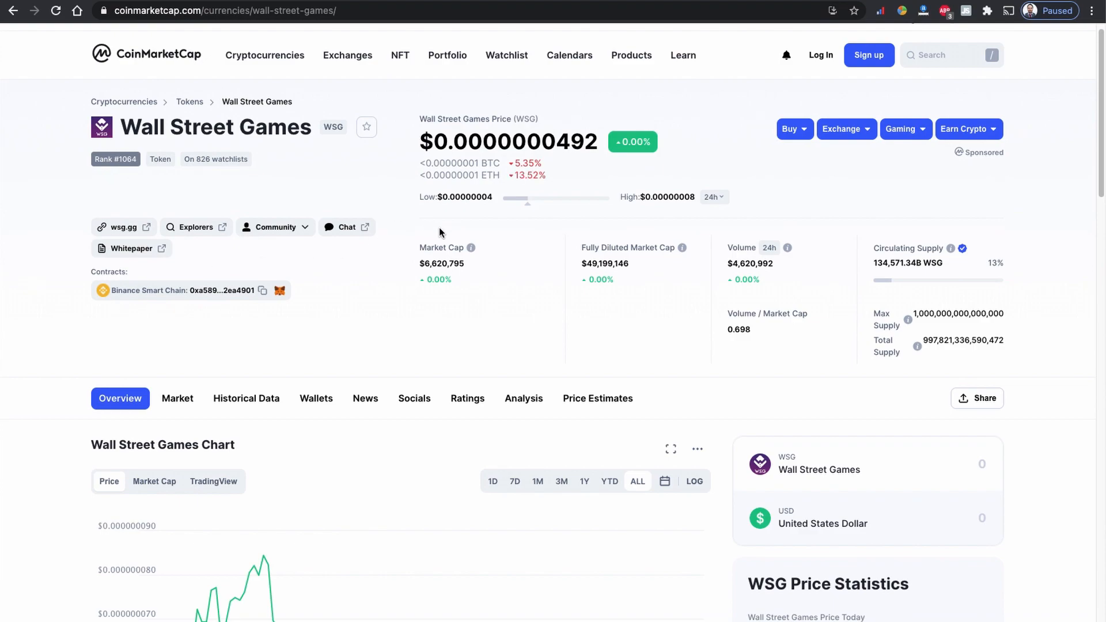
pyautogui.scroll(-3)
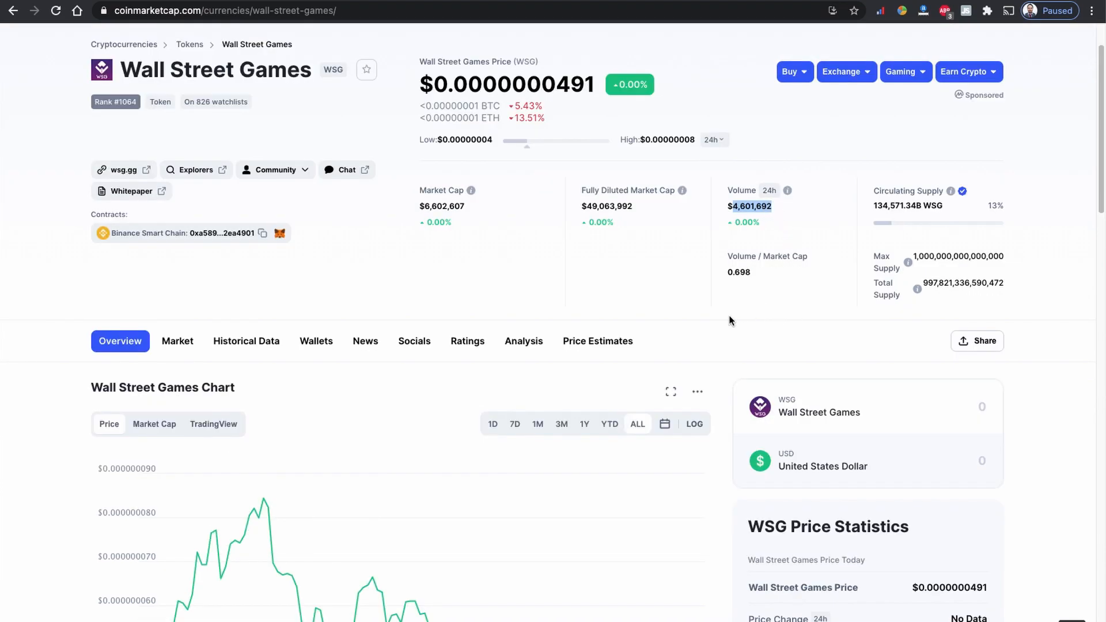
pyautogui.scroll(-3)
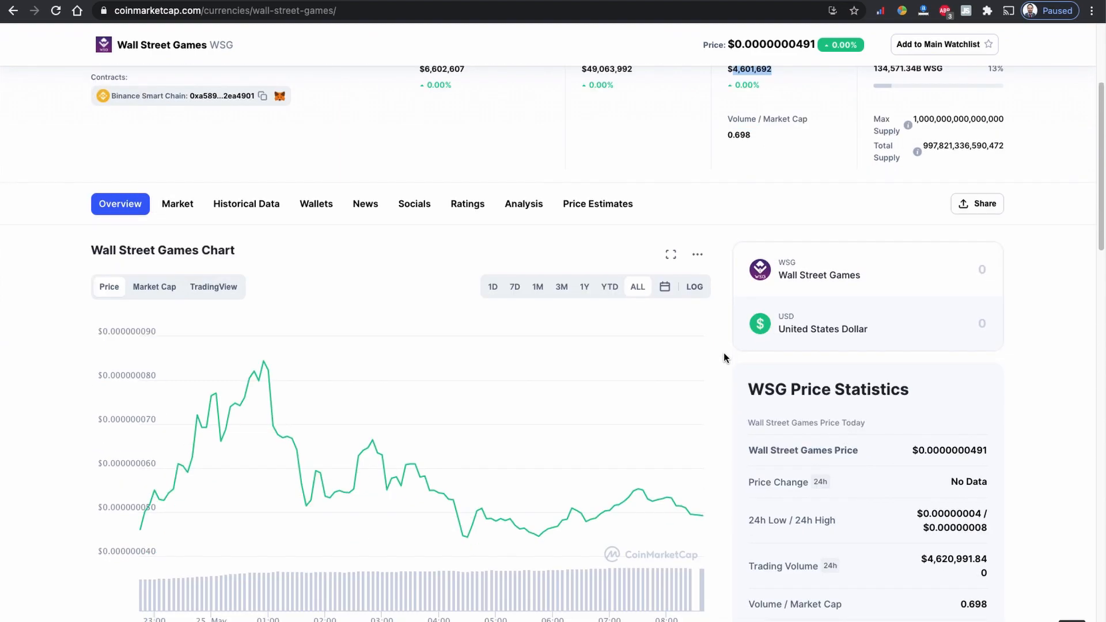
pyautogui.scroll(-3)
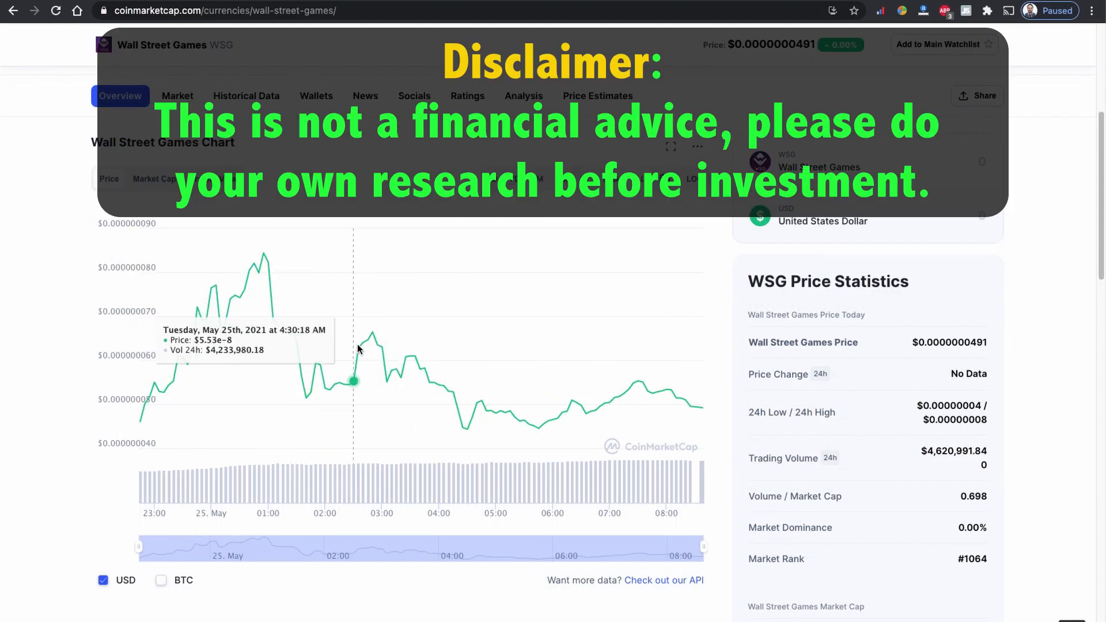
pyautogui.moveTo(702, 406)
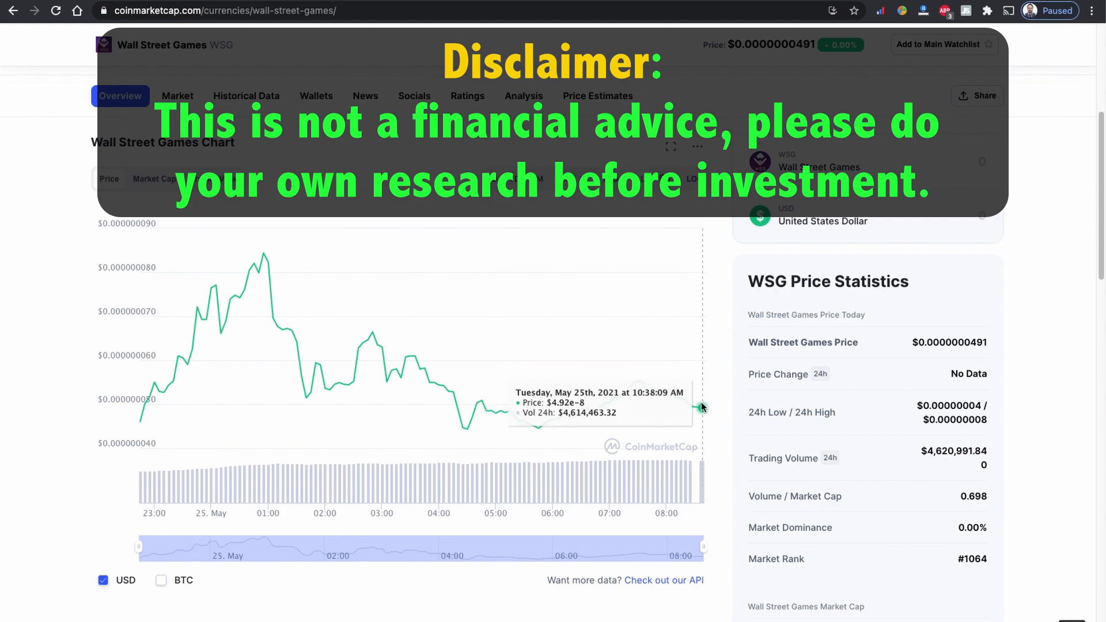
pyautogui.scroll(-3)
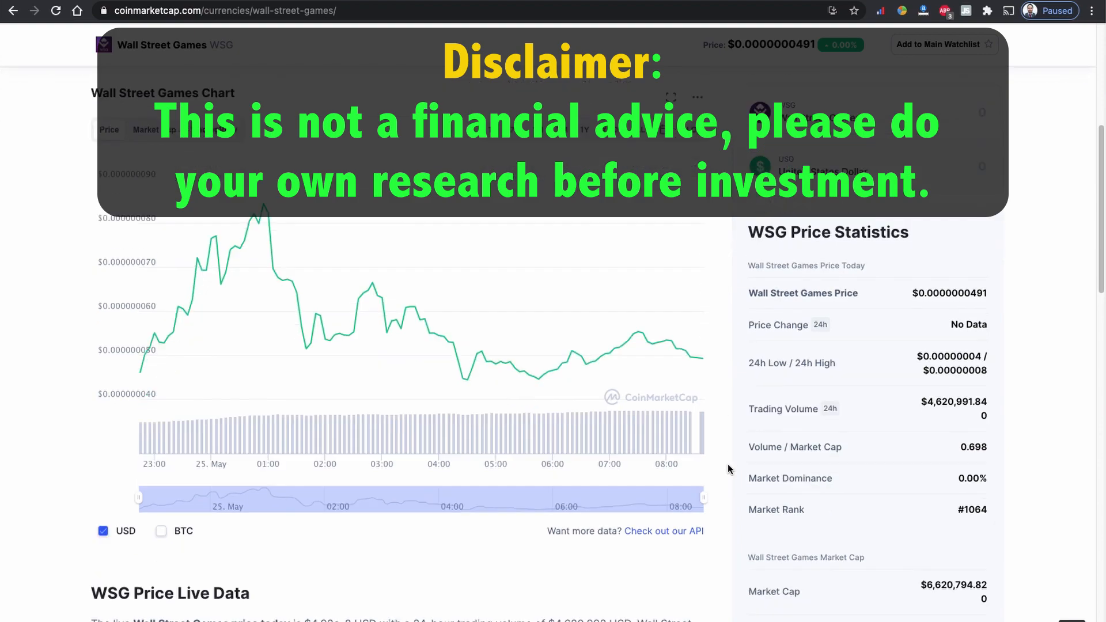
pyautogui.scroll(-3)
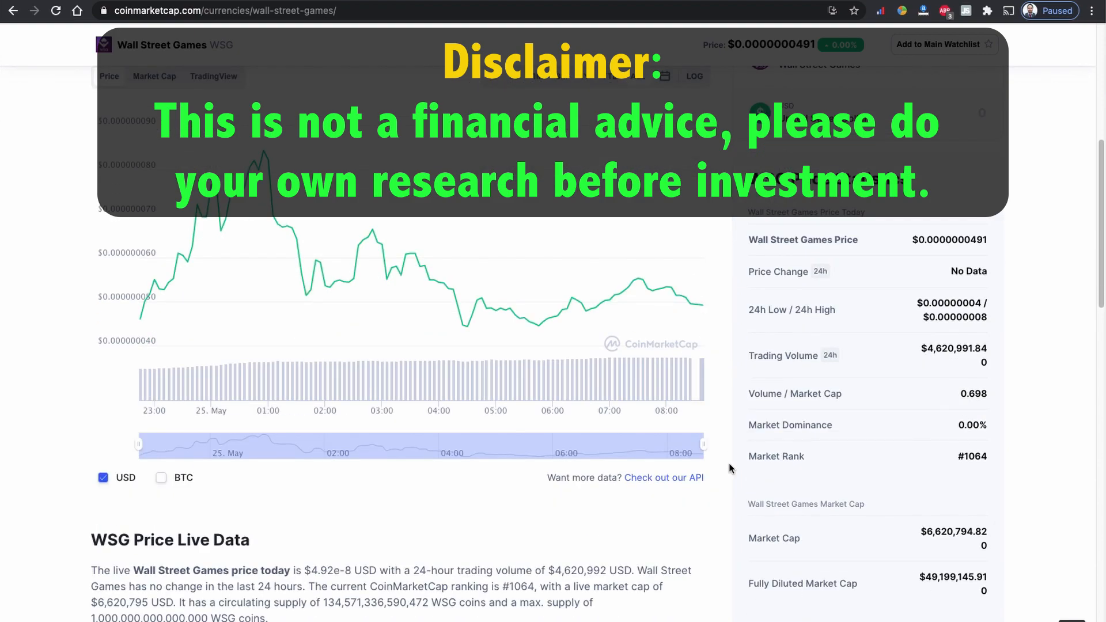
pyautogui.scroll(-3)
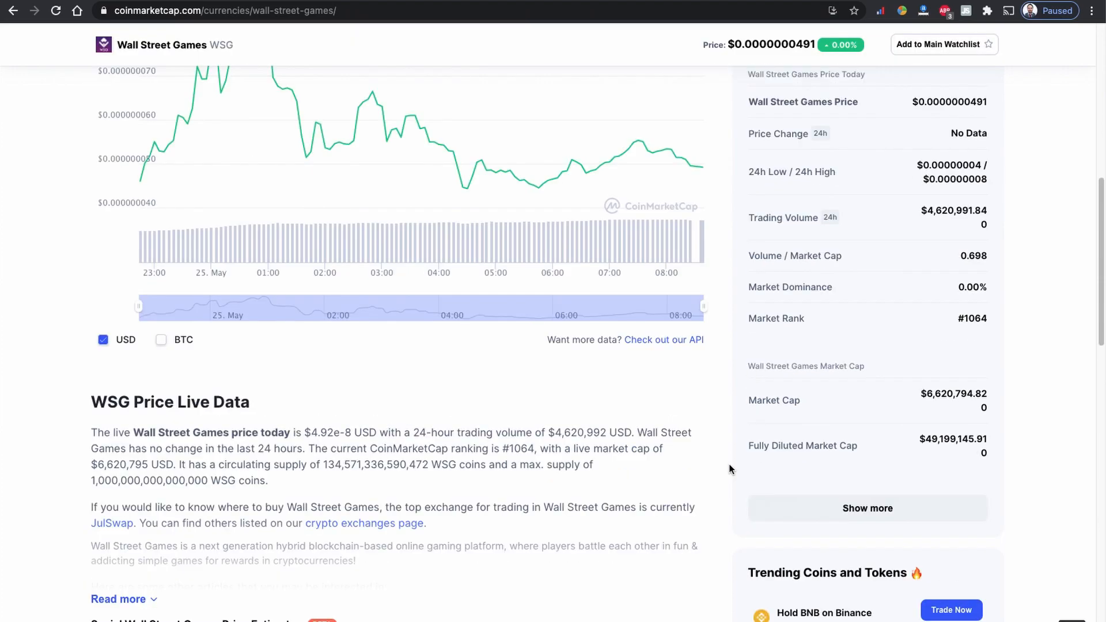
pyautogui.scroll(-3)
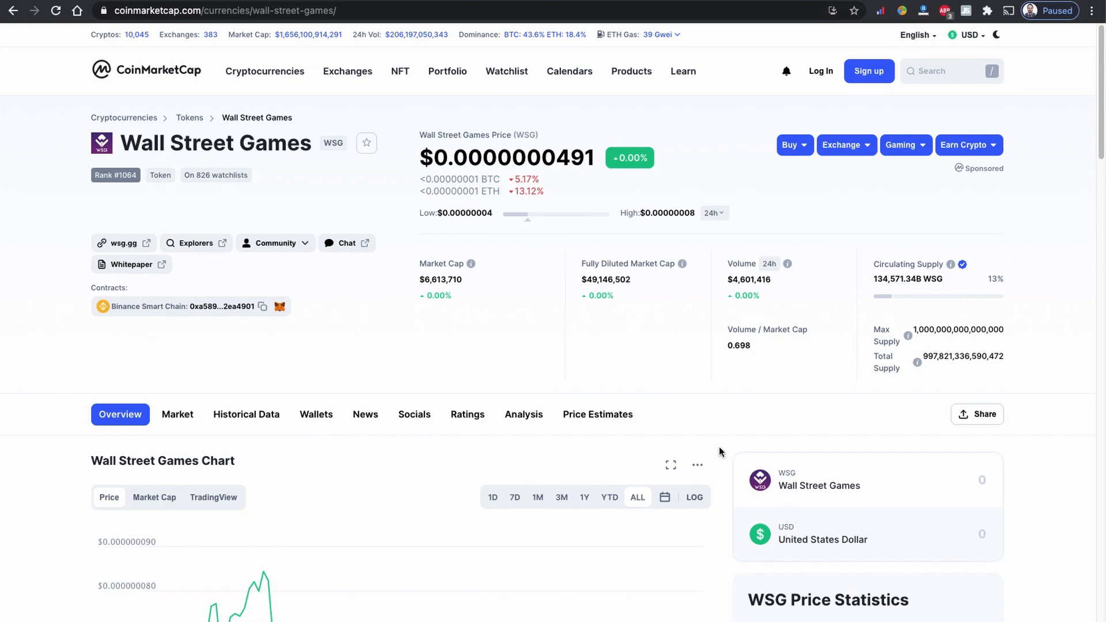
pyautogui.scroll(-3)
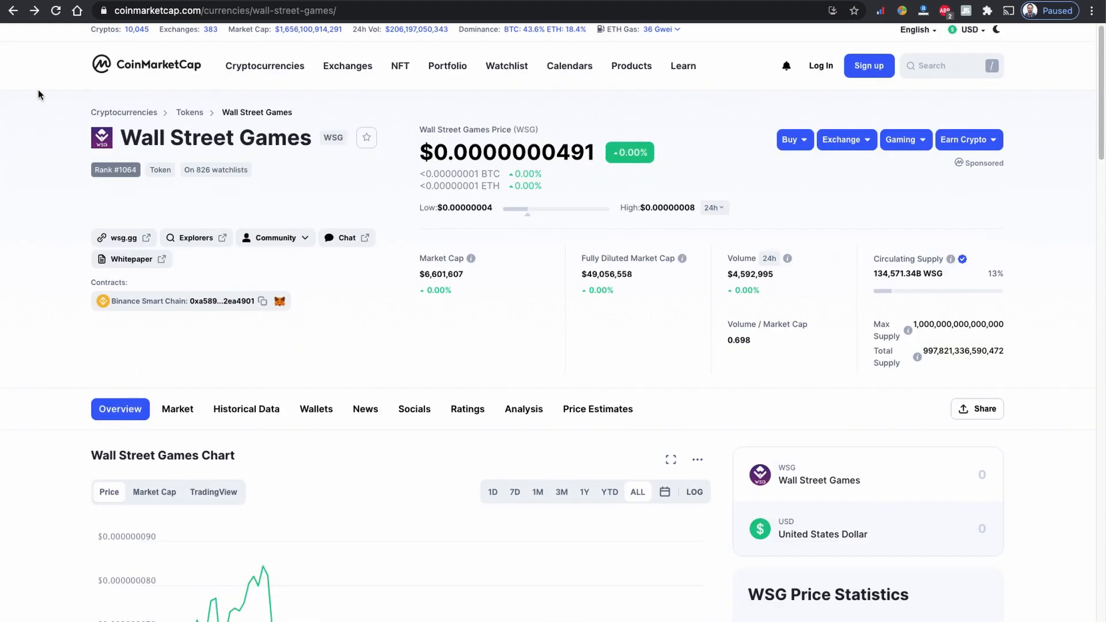
pyautogui.moveTo(862, 273)
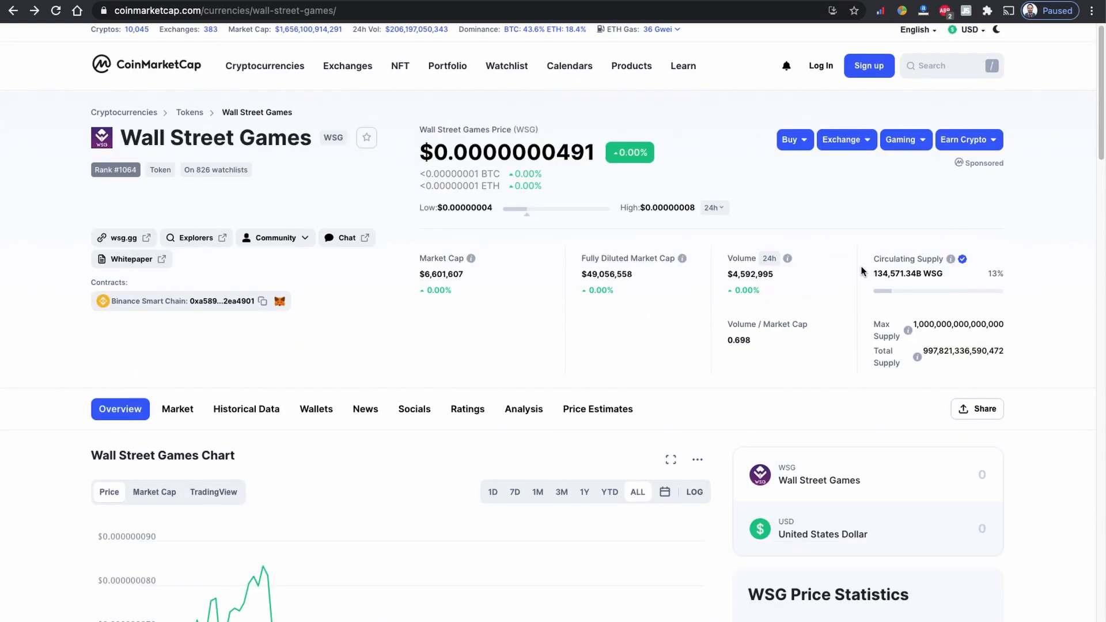
pyautogui.scroll(-3)
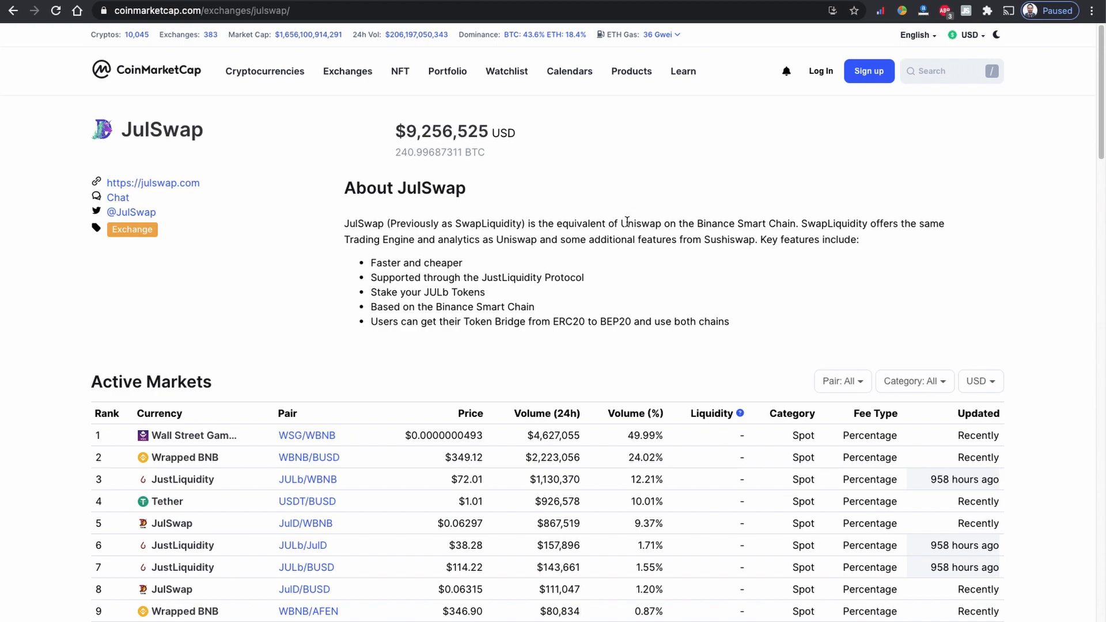
# - Review the 'Connect to a wallet' options on JulSwap, then dismiss them without connecting
pyautogui.moveTo(621, 224); pyautogui.dragTo(793, 223)
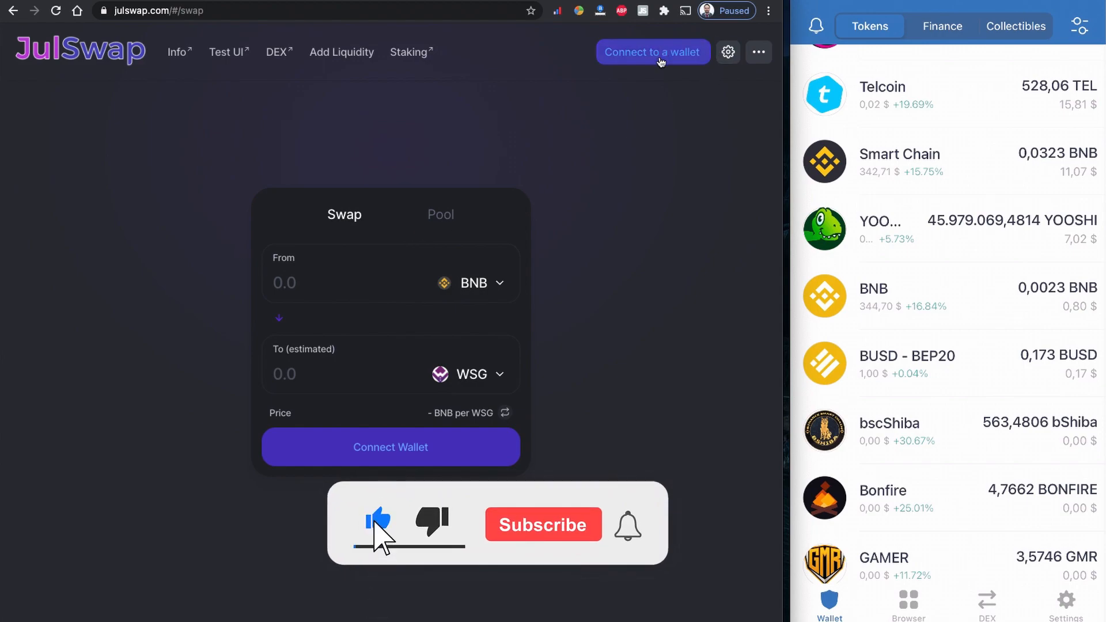
pyautogui.click(652, 52)
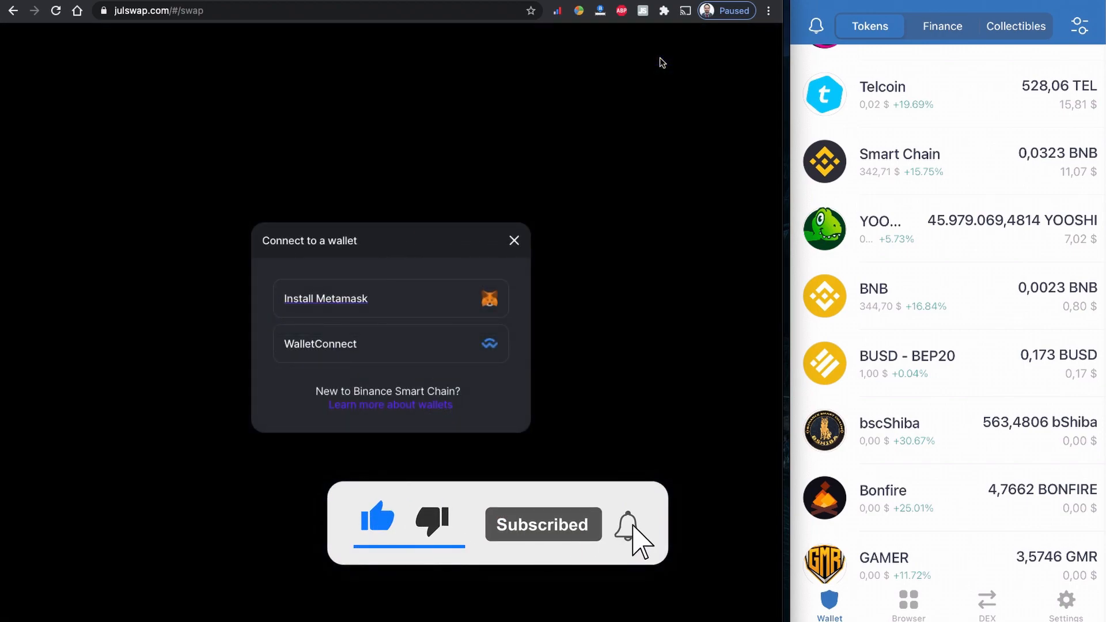
pyautogui.click(319, 344)
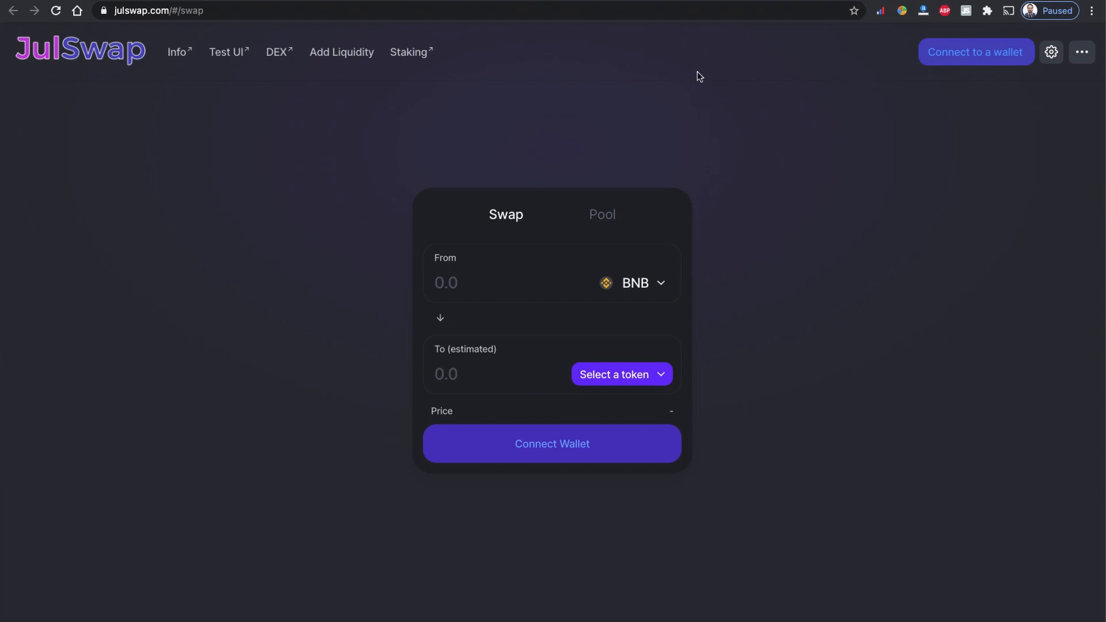
pyautogui.moveTo(889, 186)
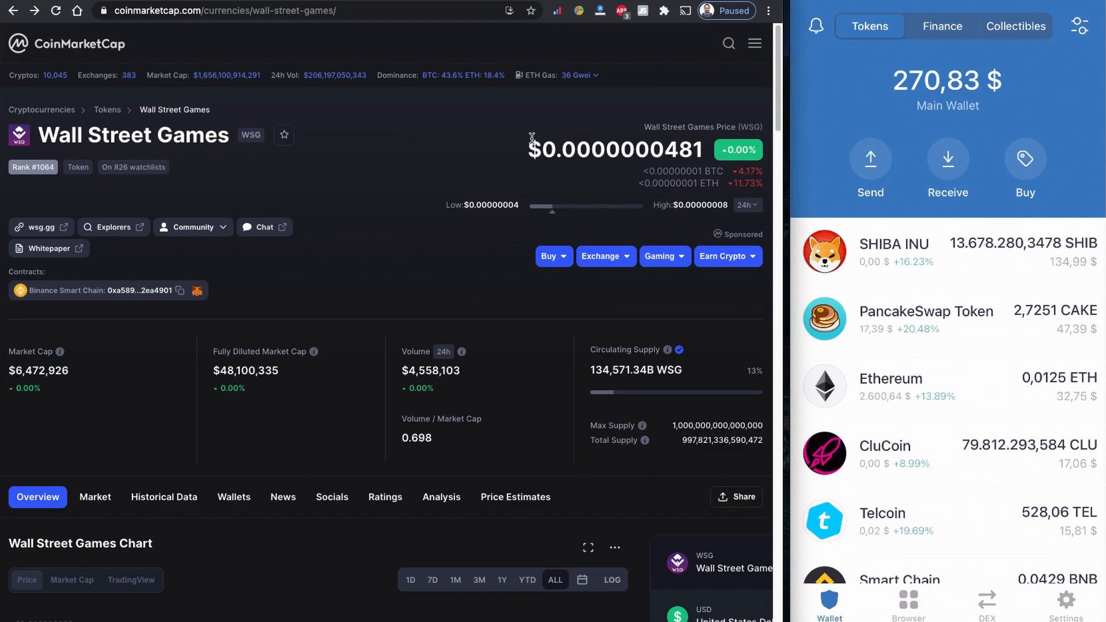
pyautogui.moveTo(438, 162)
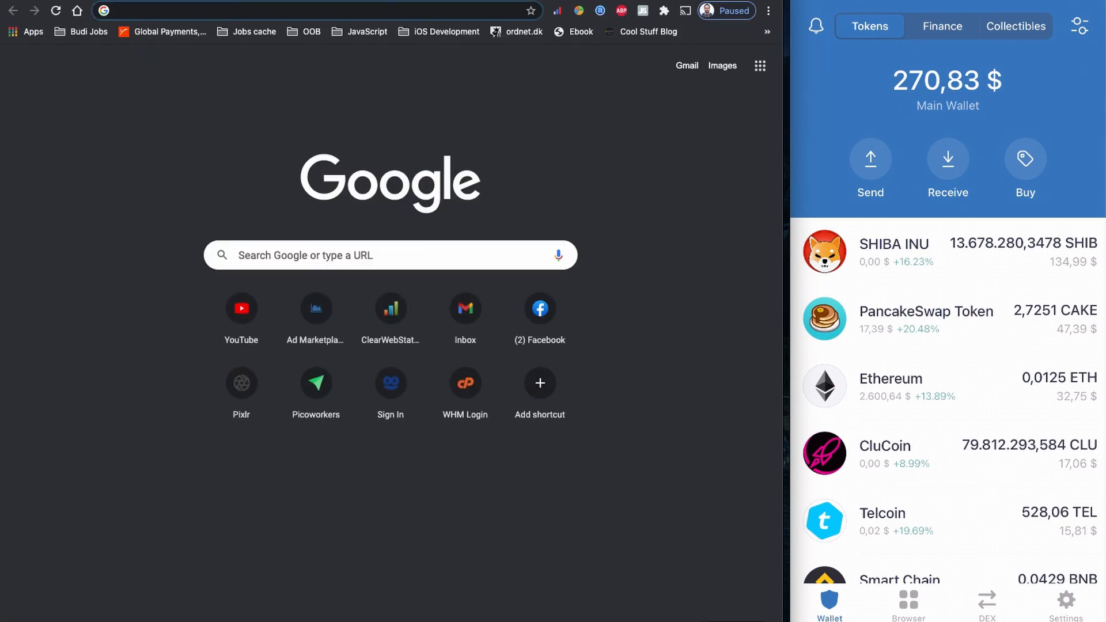
# - Navigate a new Chrome tab to julswap.com/#/swap
pyautogui.write('julswap.com/#/swap')
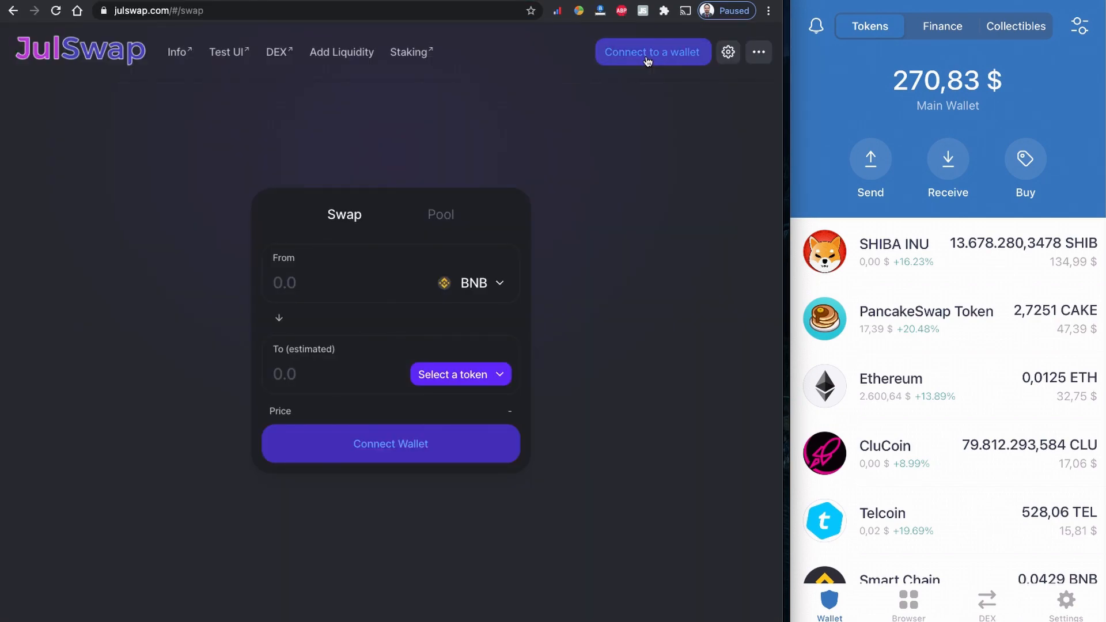
pyautogui.moveTo(630, 200)
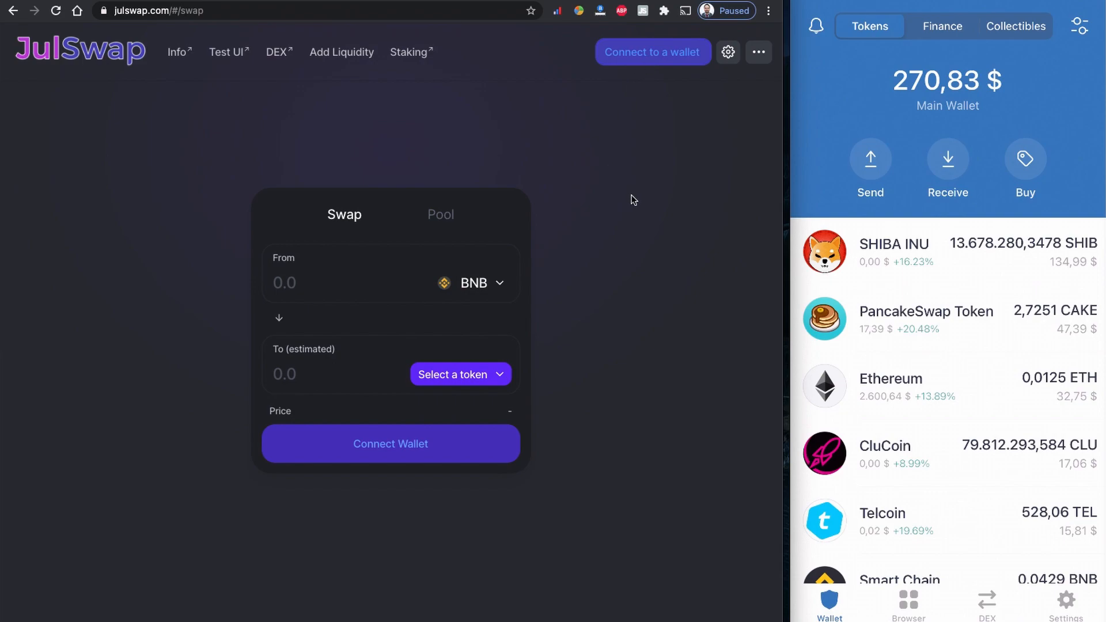
pyautogui.moveTo(658, 60)
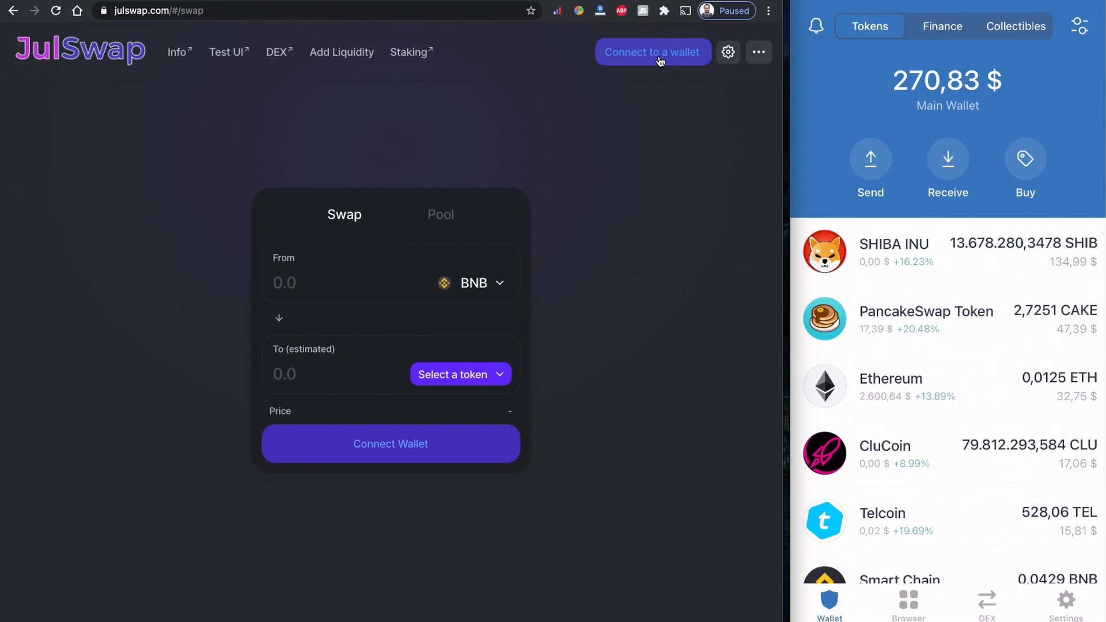
# - Connect via WalletConnect, scanning the QR code with Trust Wallet to show the 0.04295 BNB balance
pyautogui.click(652, 52)
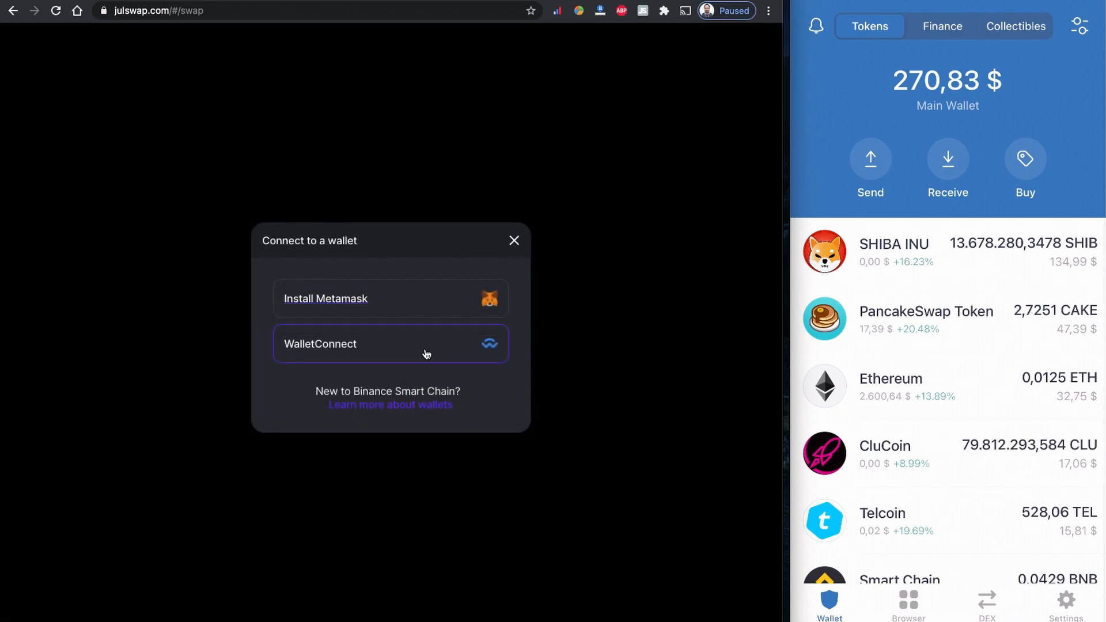
pyautogui.moveTo(438, 353)
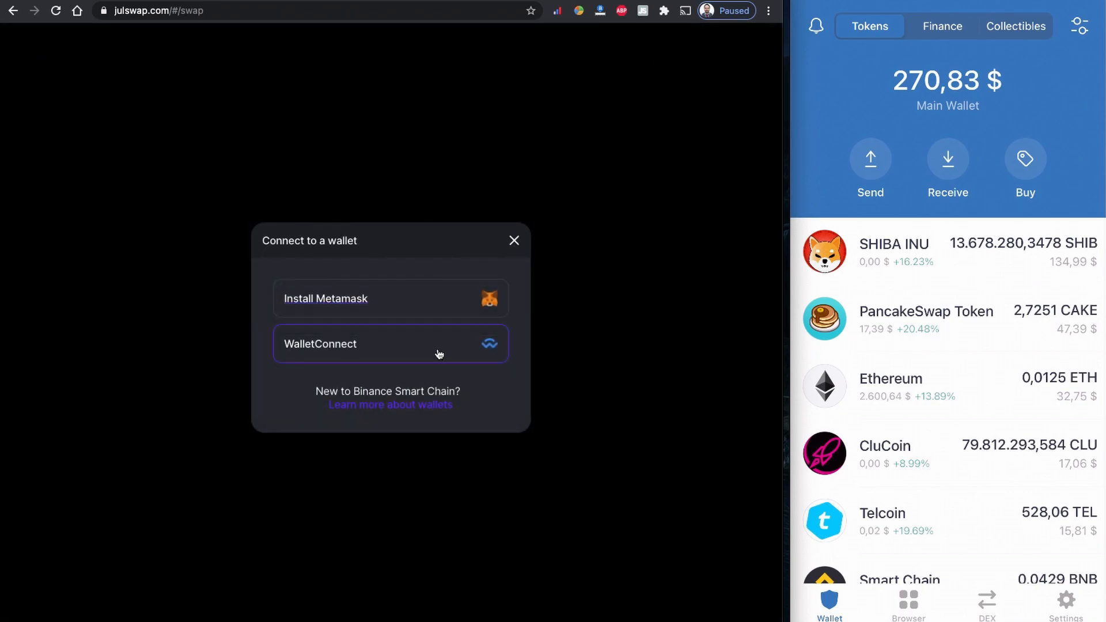
pyautogui.click(391, 343)
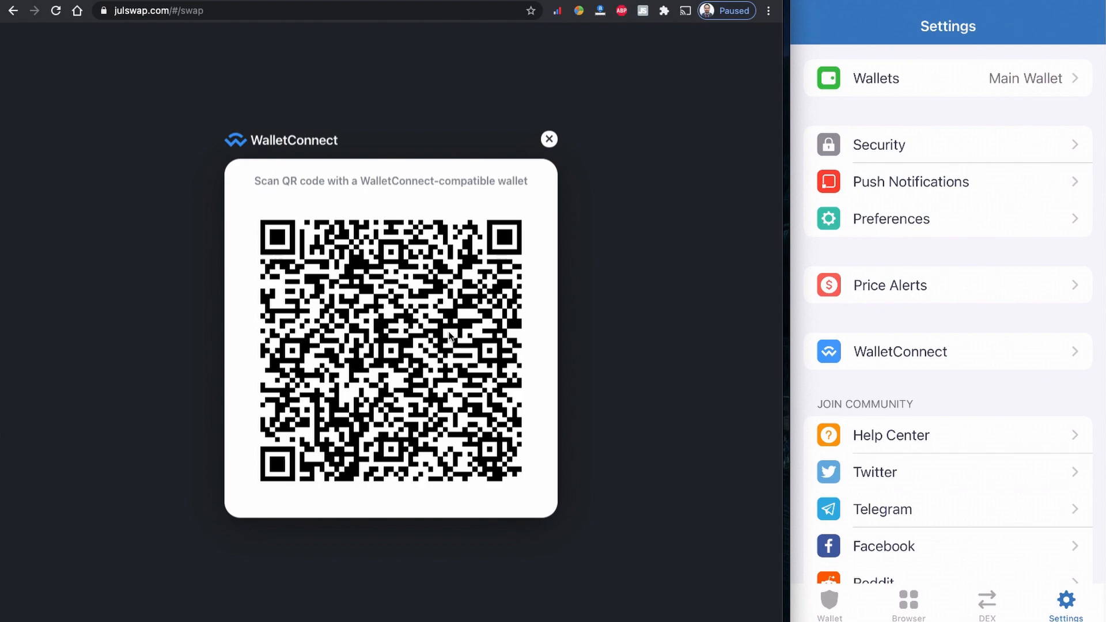
pyautogui.click(900, 351)
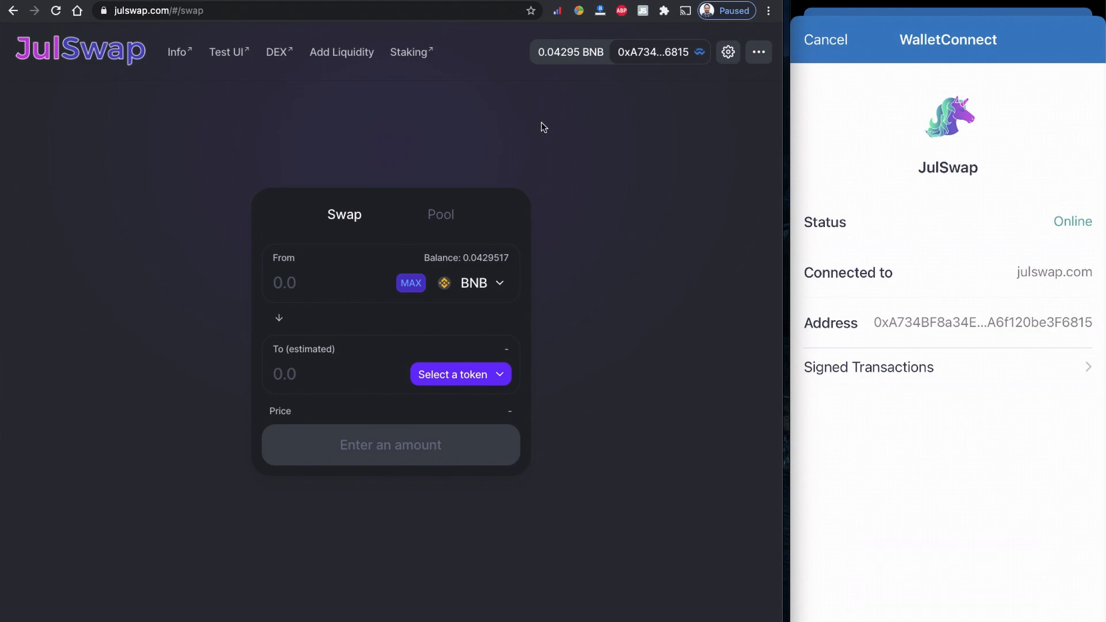
pyautogui.moveTo(632, 225)
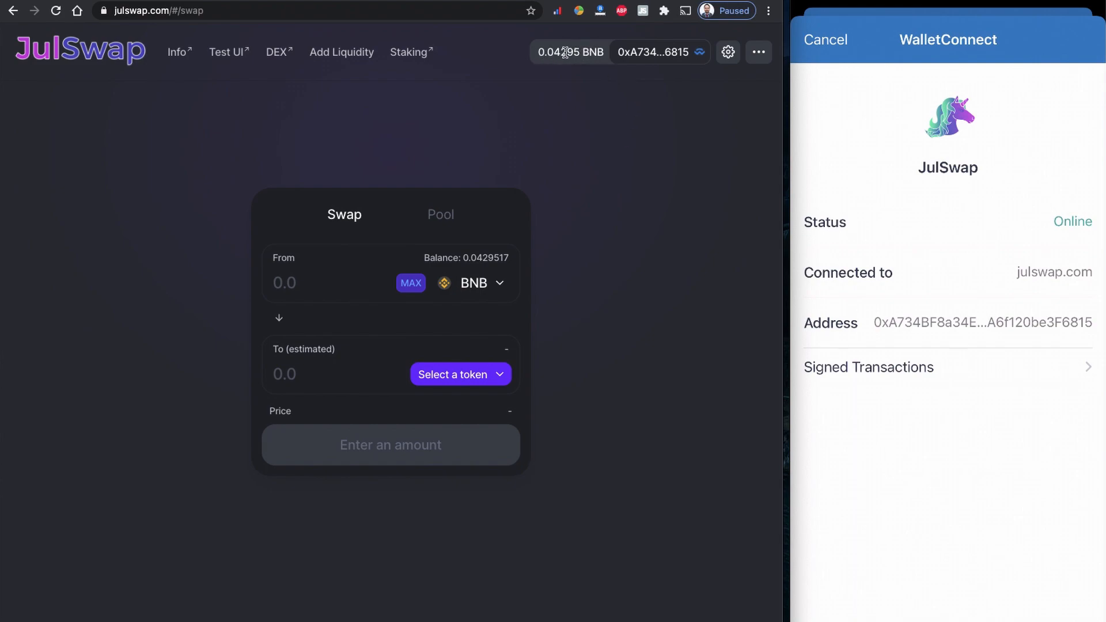
pyautogui.moveTo(605, 155)
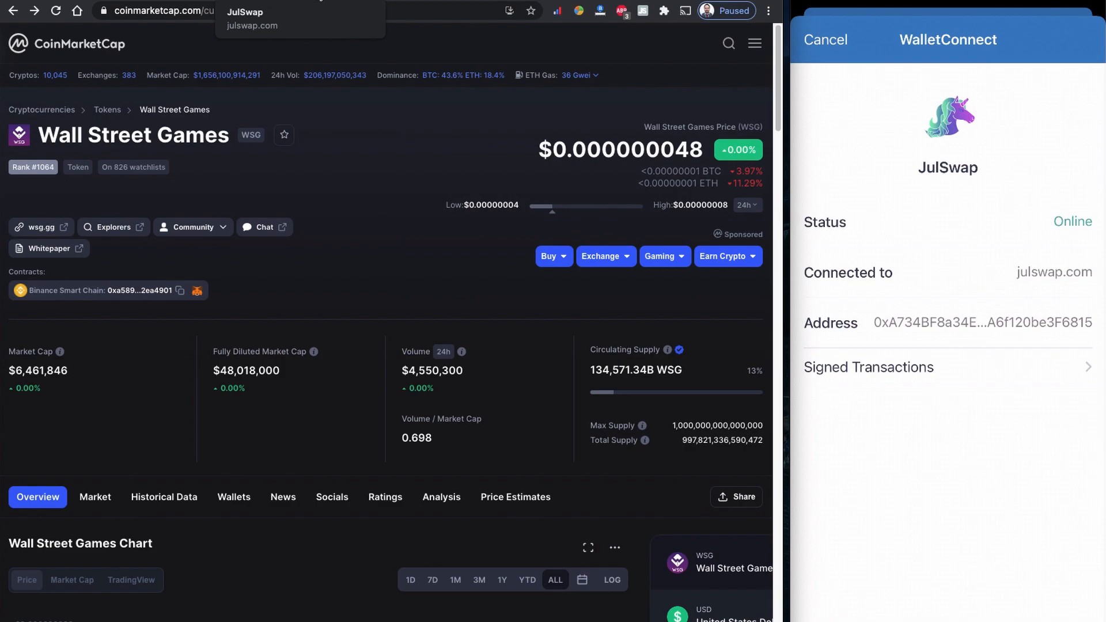
# - Return from the CoinMarketCap WSG tab to the connected JulSwap swap page
pyautogui.click(251, 25)
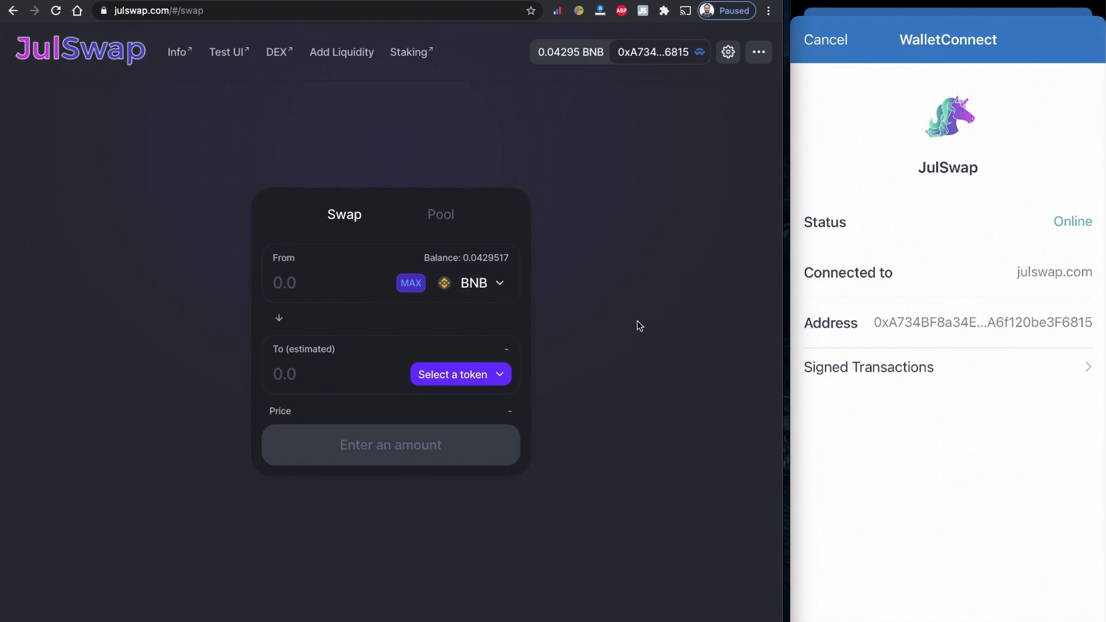
pyautogui.moveTo(647, 244)
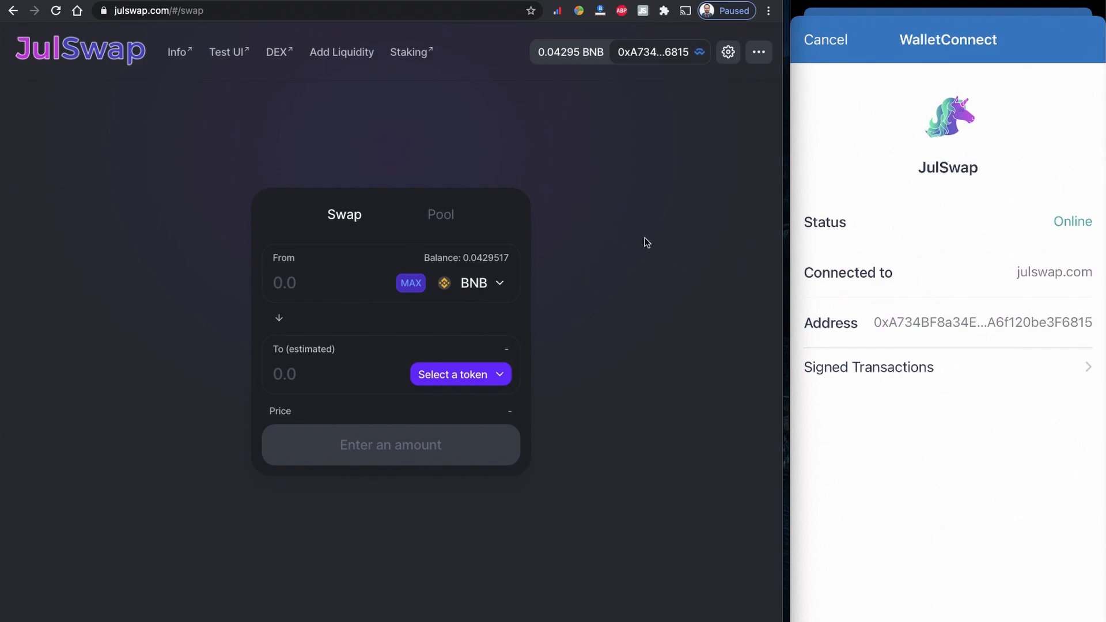
pyautogui.moveTo(662, 250)
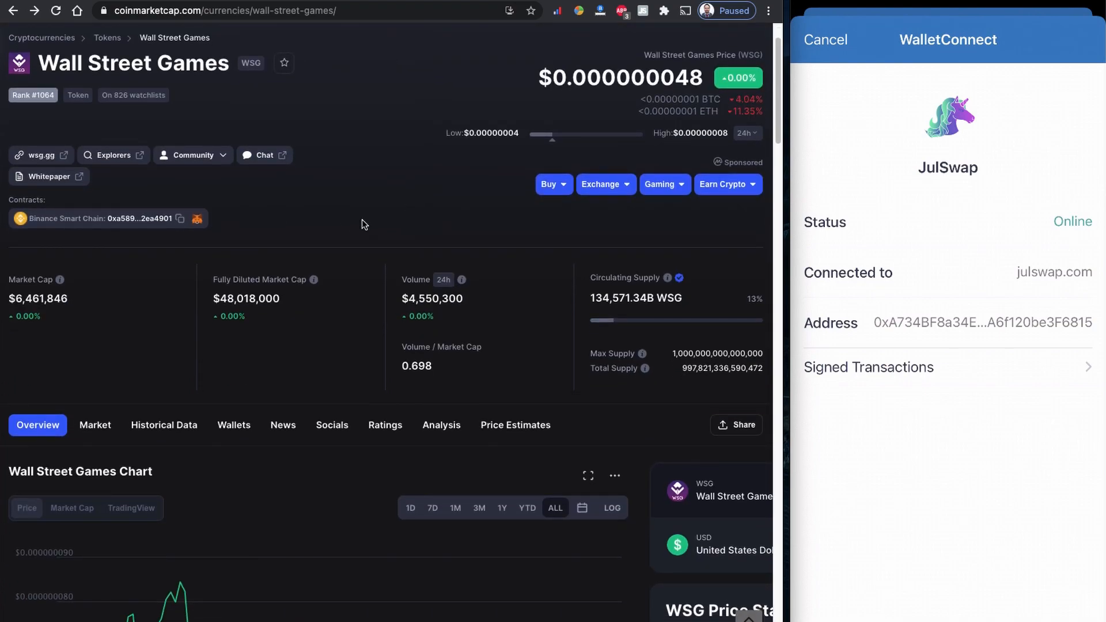
pyautogui.moveTo(216, 221)
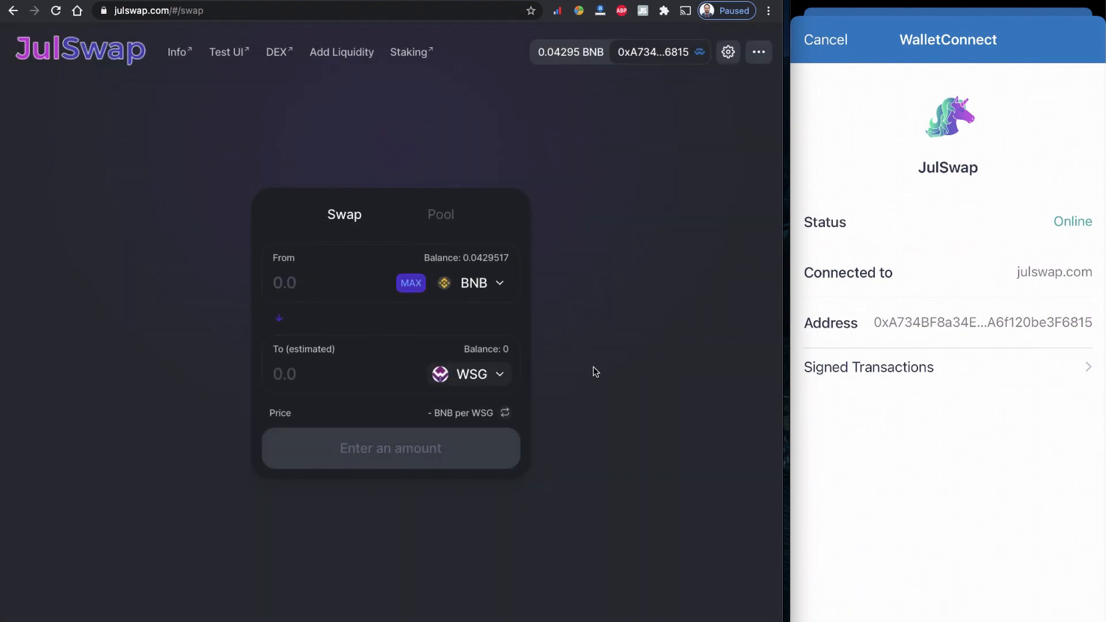
# - Enter 0.01 BNB to spend for about 73747200 WSG and check the slippage settings
pyautogui.click(318, 283)
pyautogui.write('0.01')
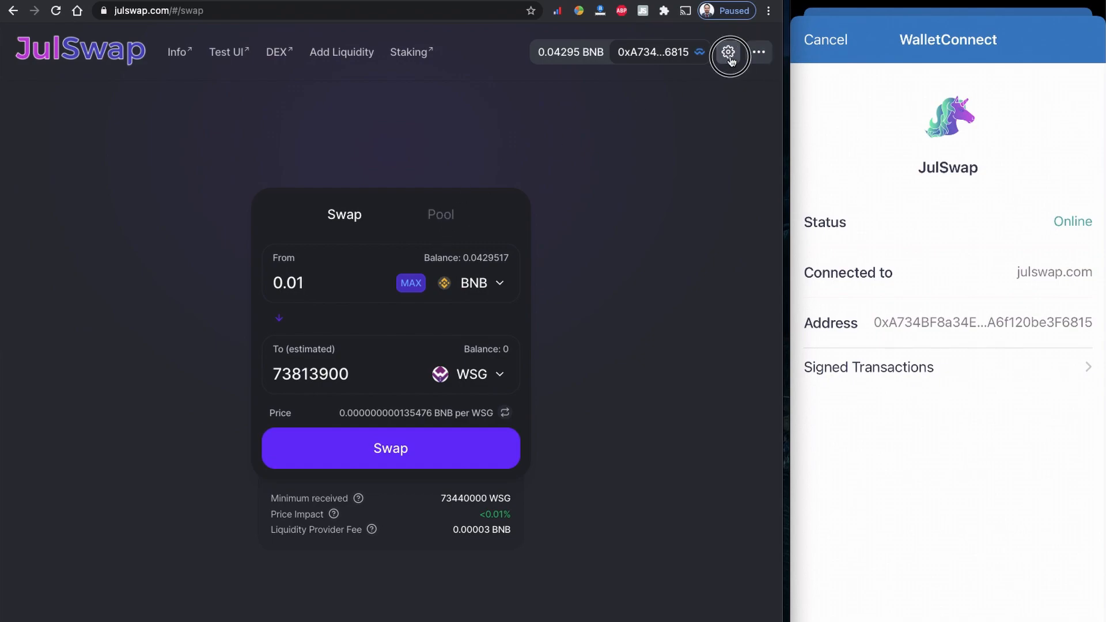
pyautogui.click(729, 52)
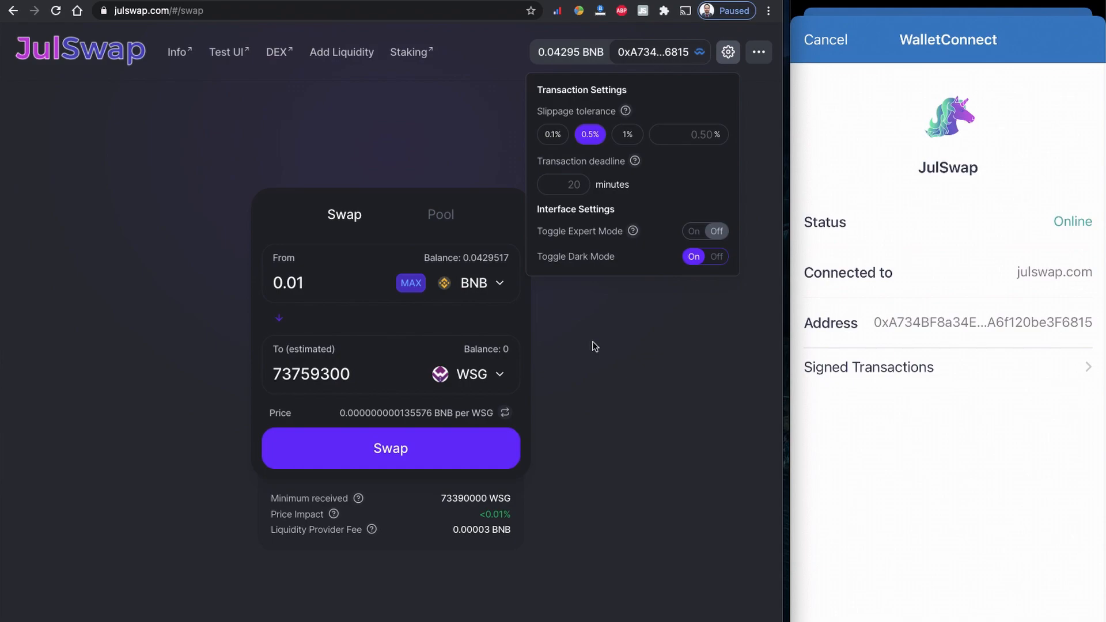
pyautogui.click(728, 52)
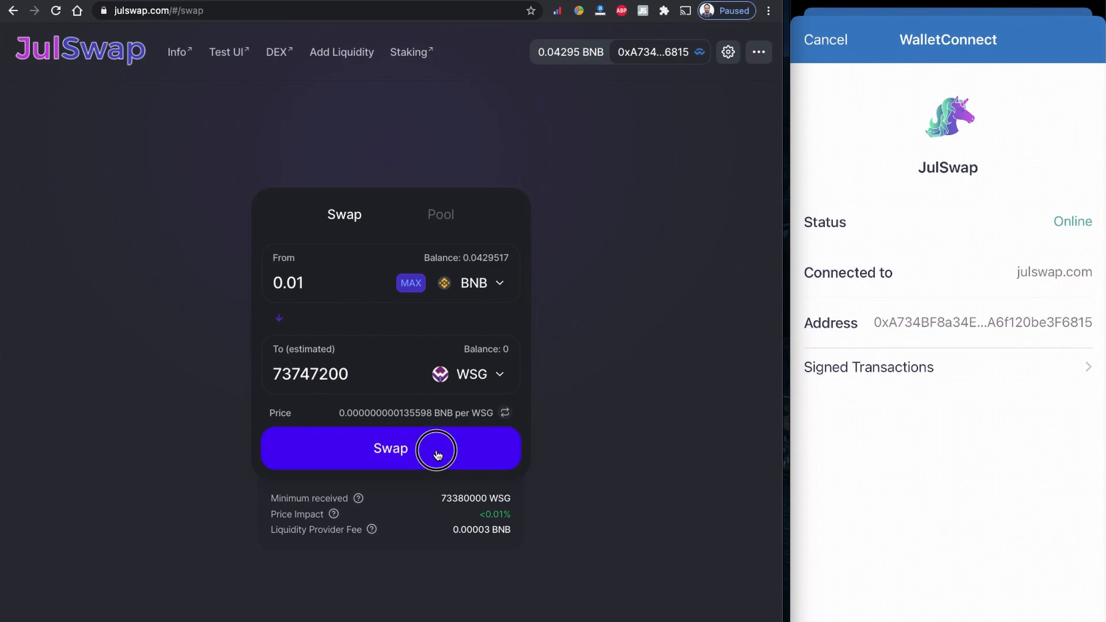
# - Submit and confirm the 0.01 BNB to WSG swap, approving it in Trust Wallet
pyautogui.click(391, 448)
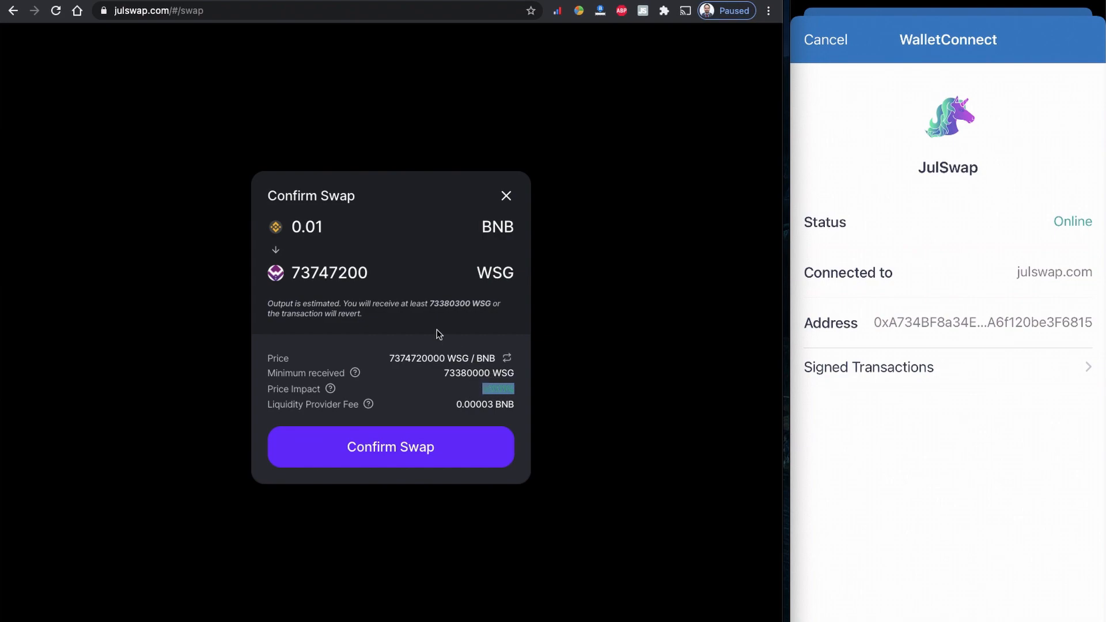
pyautogui.moveTo(339, 339)
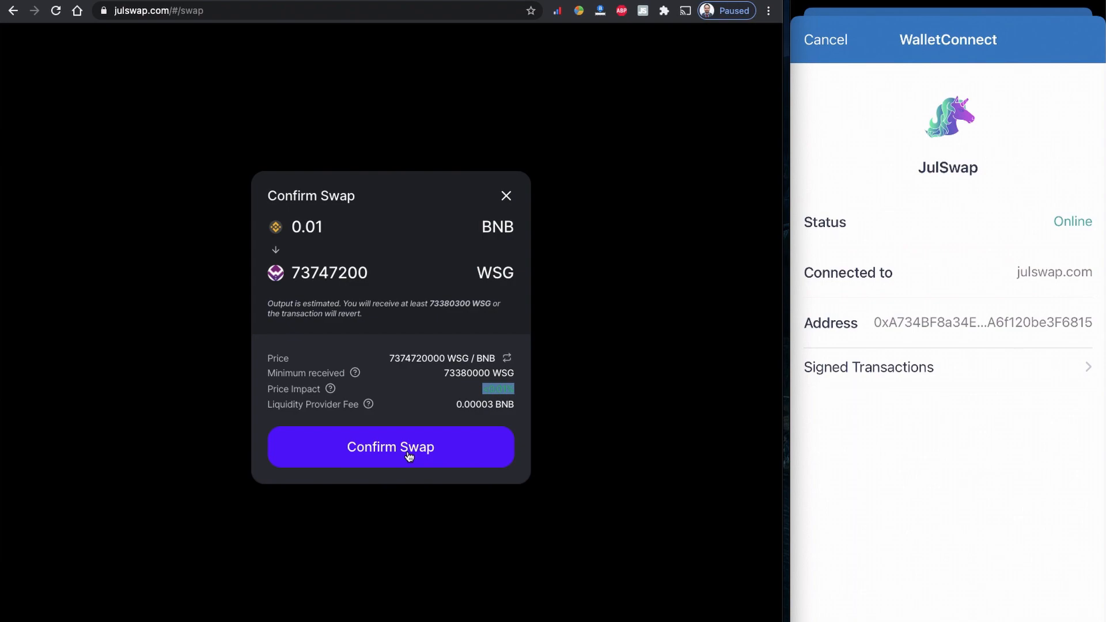
pyautogui.click(391, 447)
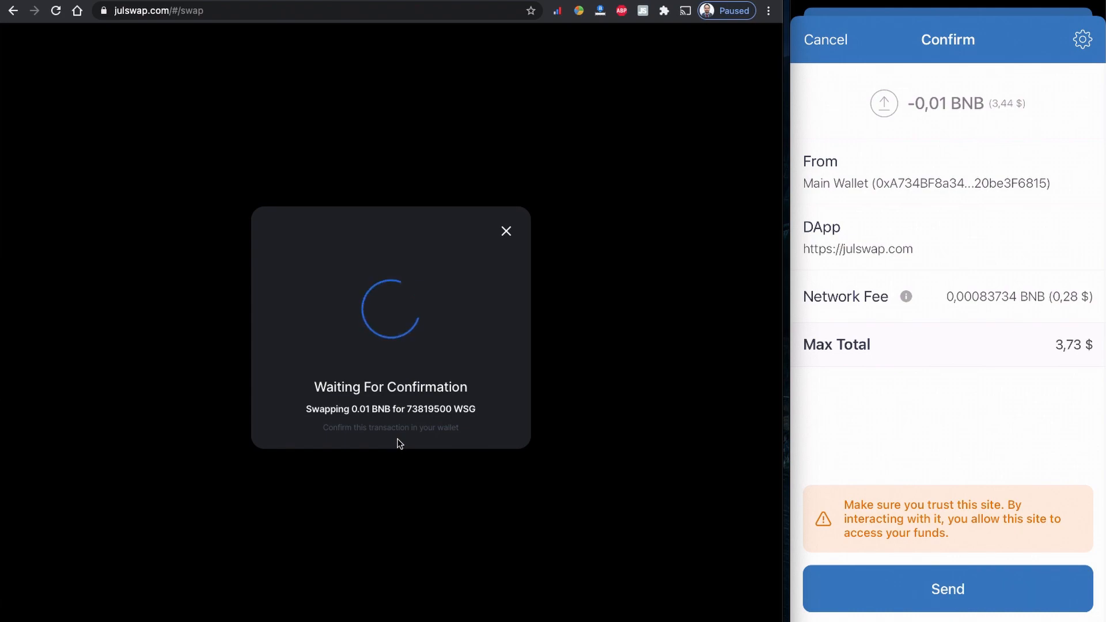
pyautogui.click(947, 589)
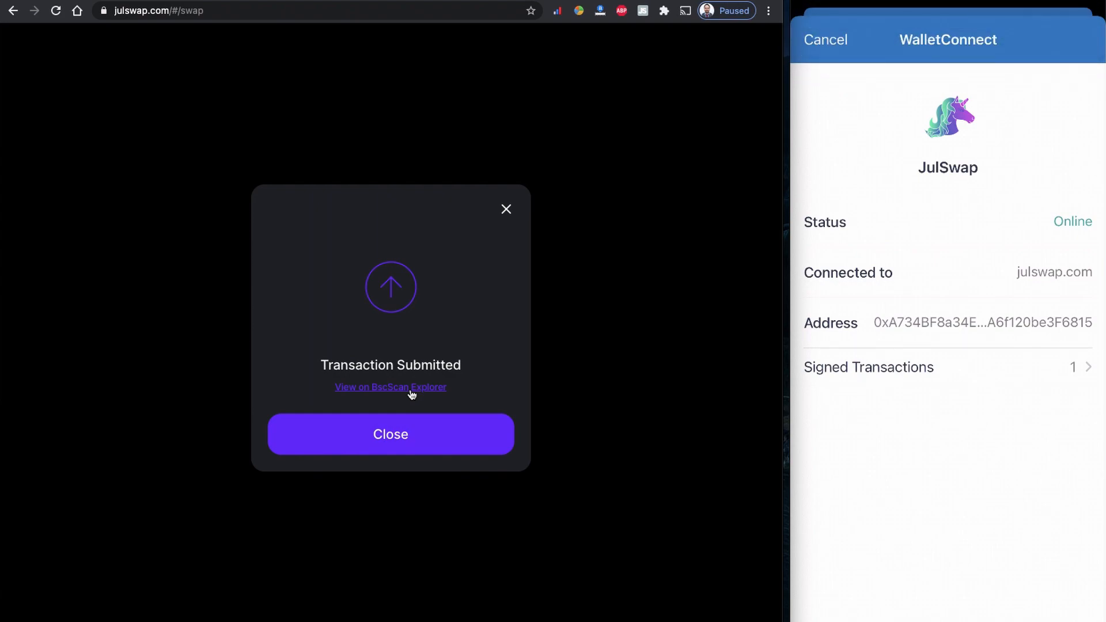
# - View the submitted transaction on BscScan, showing Success with 0.01 WBNB and ~73.7M WSG transferred
pyautogui.click(391, 387)
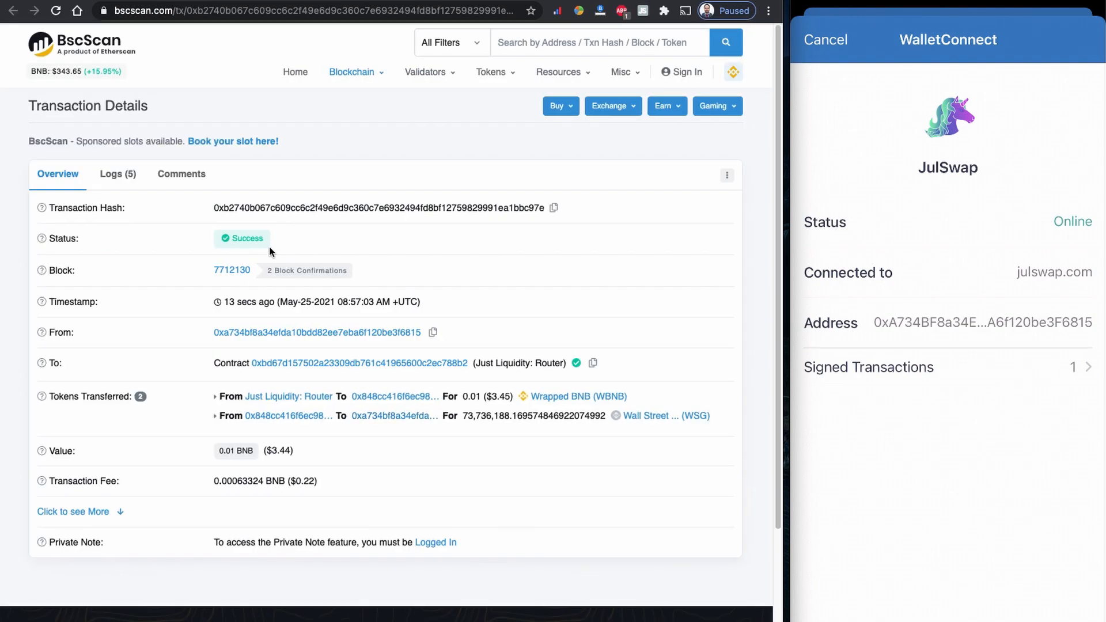
pyautogui.moveTo(394, 276)
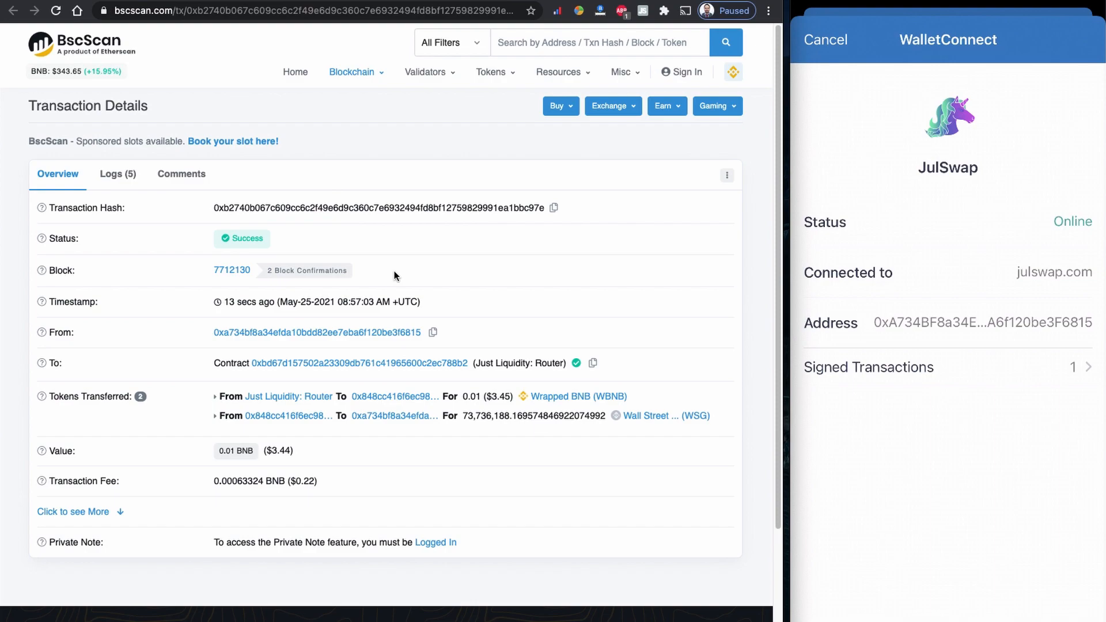
pyautogui.scroll(-3)
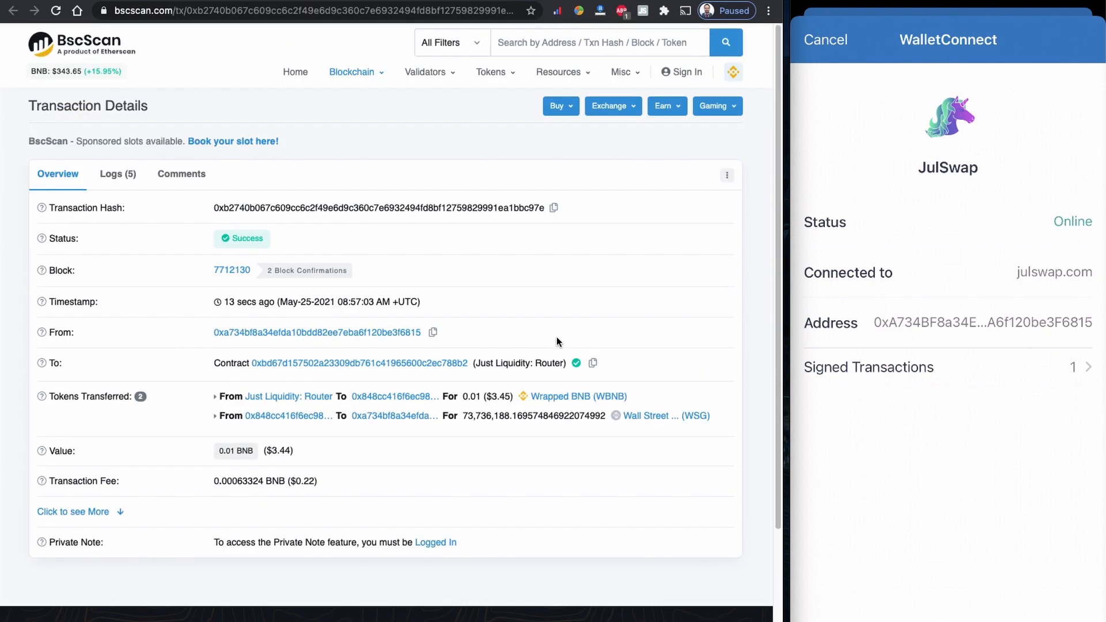
pyautogui.moveTo(525, 325)
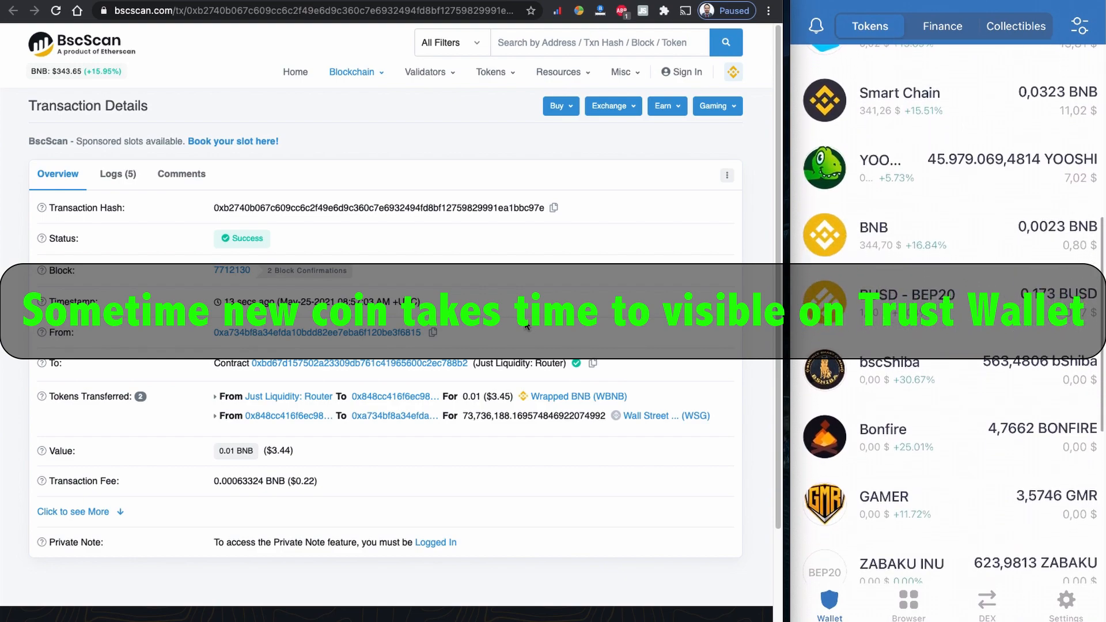
pyautogui.scroll(-3)
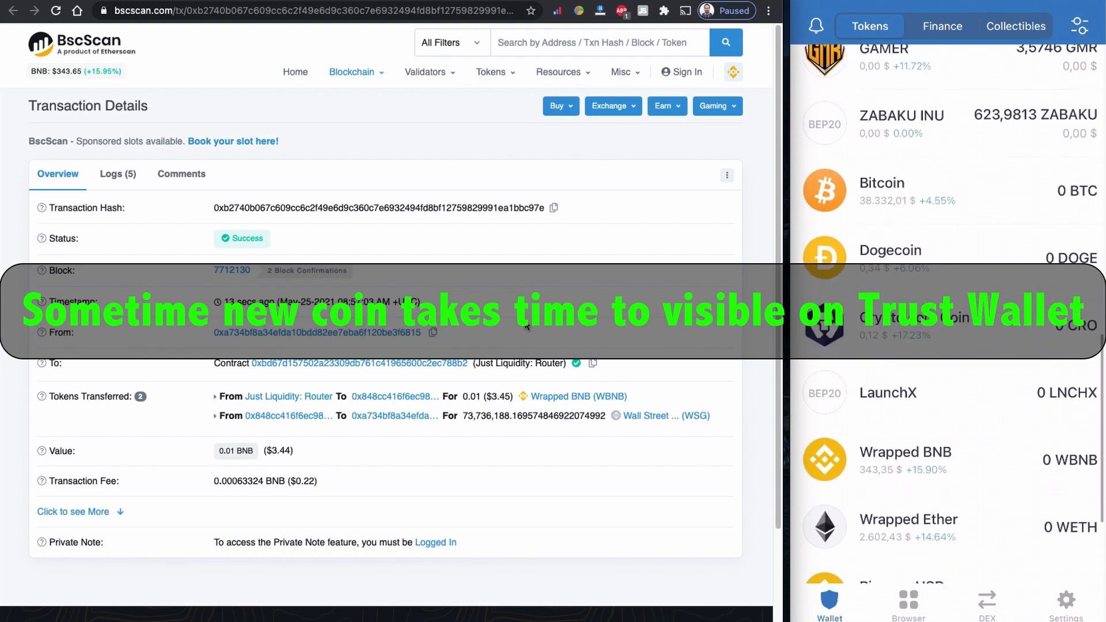
pyautogui.scroll(-3)
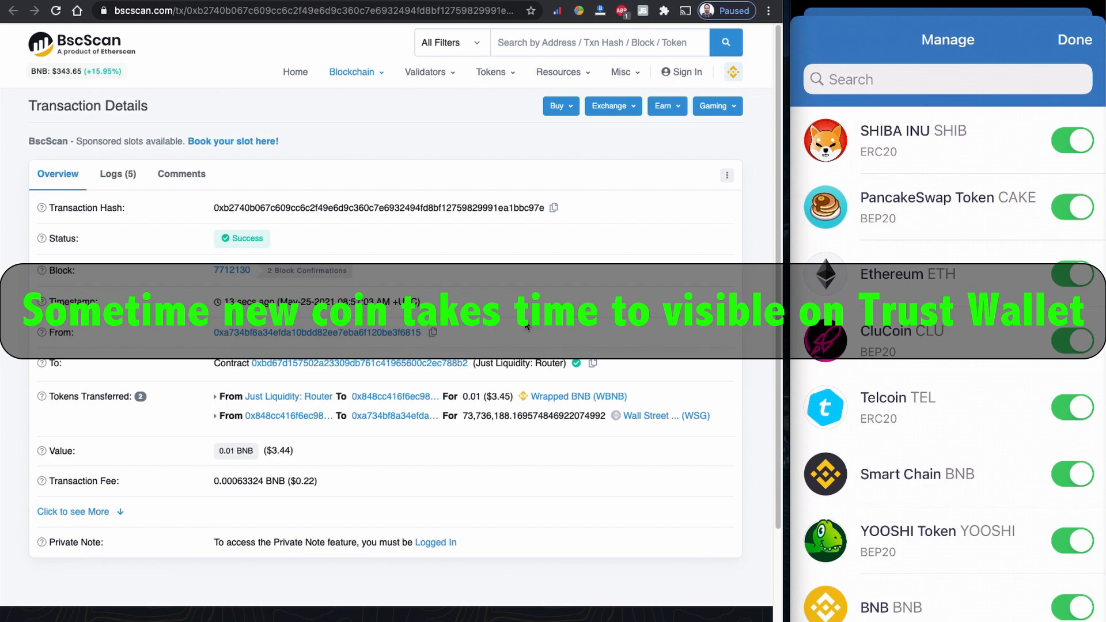
pyautogui.click(948, 79)
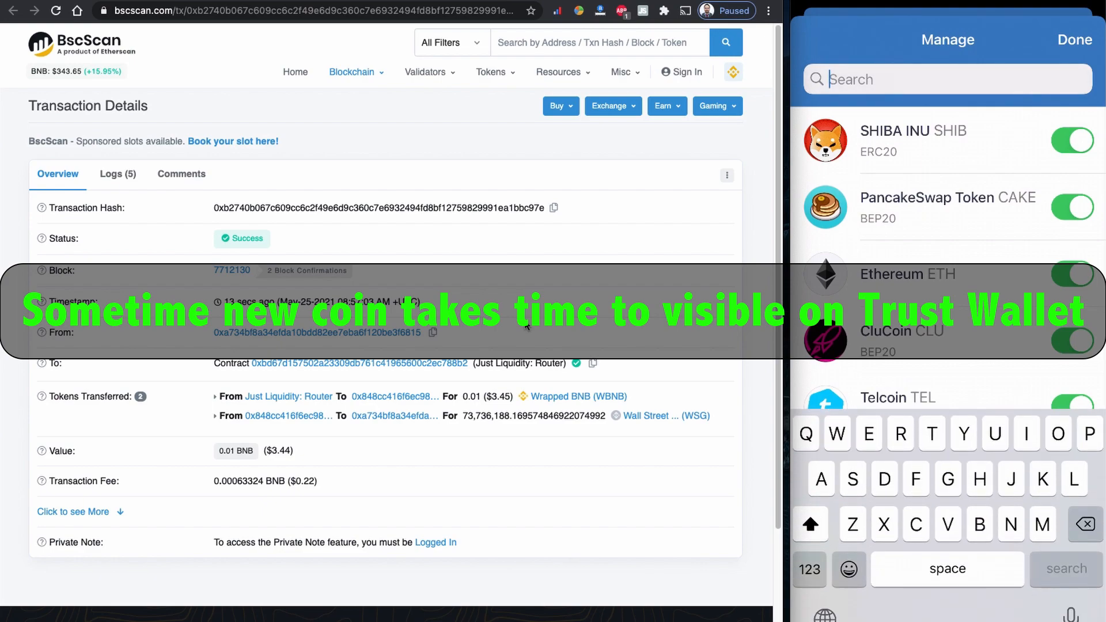
pyautogui.write('Wall str')
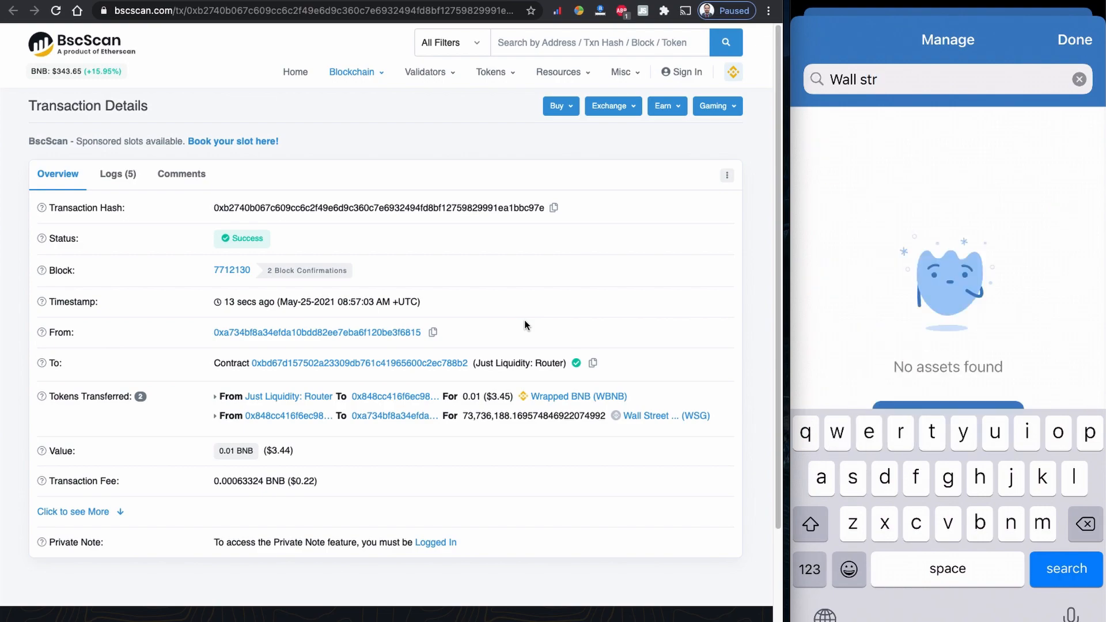
pyautogui.press('Backspace')
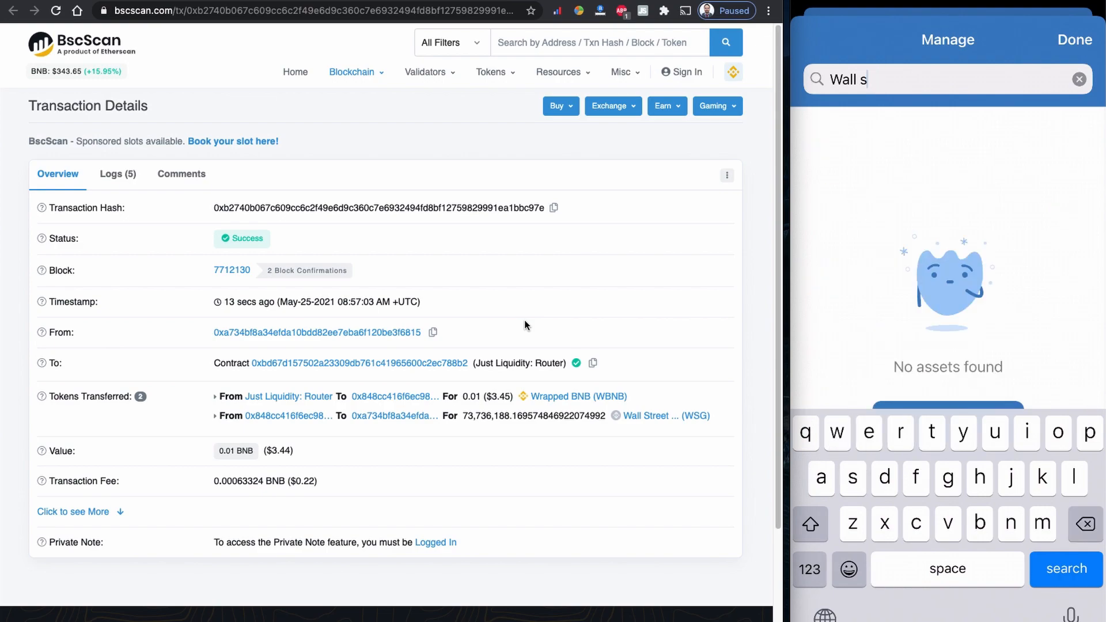
pyautogui.click(1079, 80)
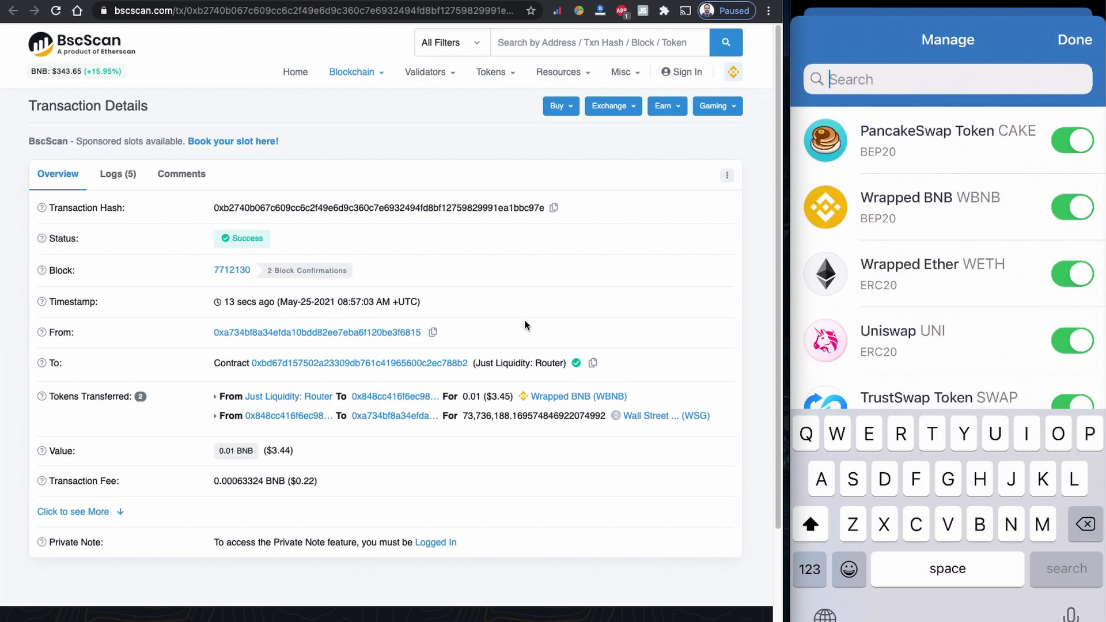
pyautogui.click(1073, 39)
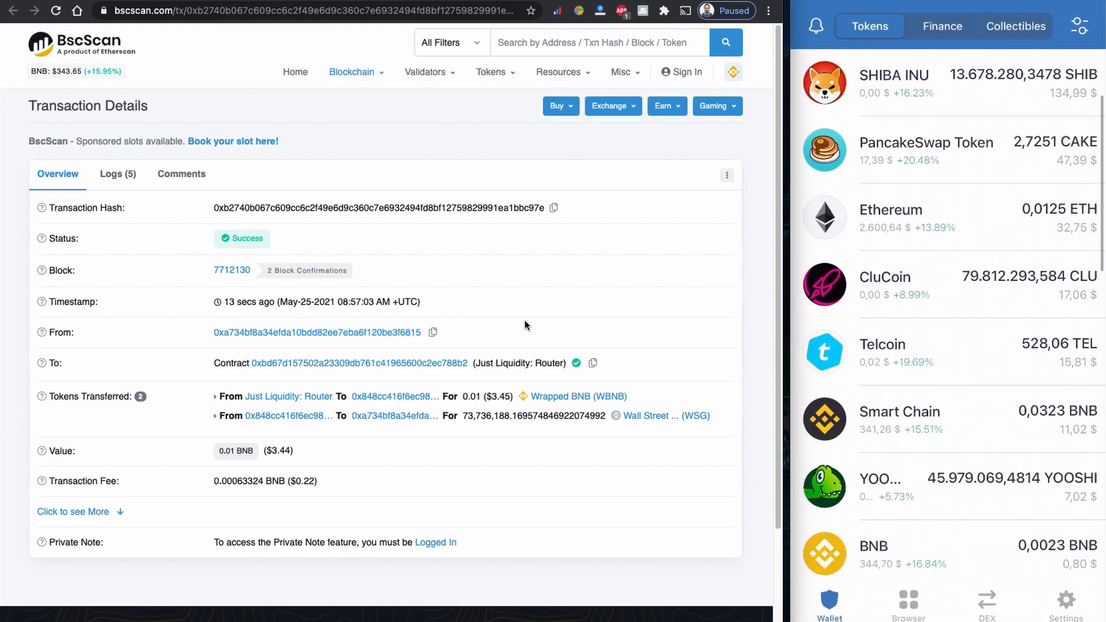
pyautogui.scroll(-3)
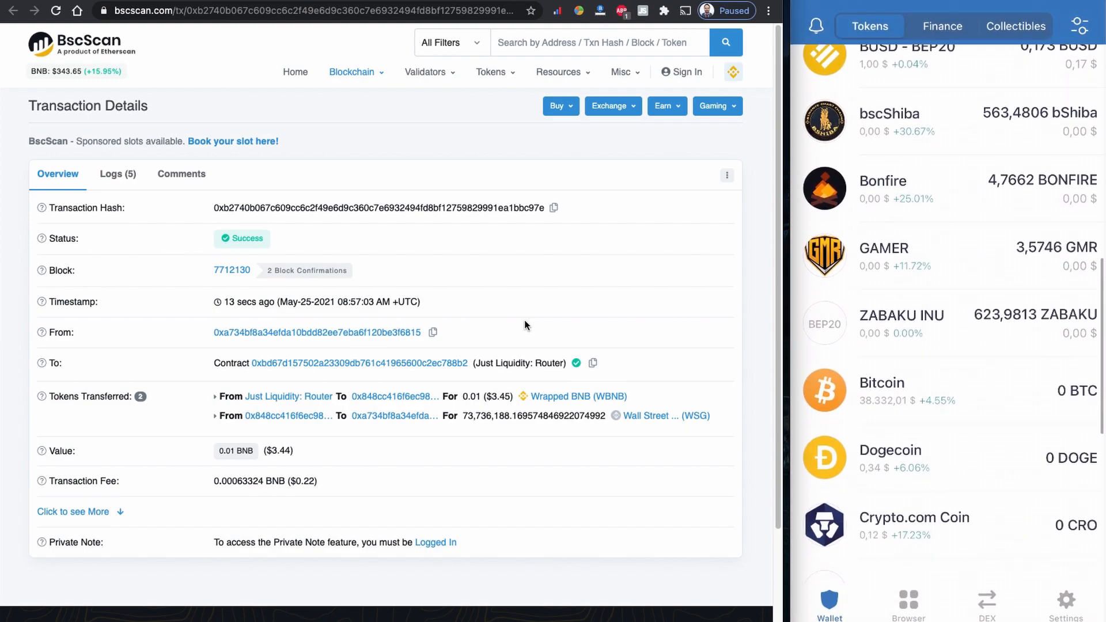
pyautogui.scroll(-3)
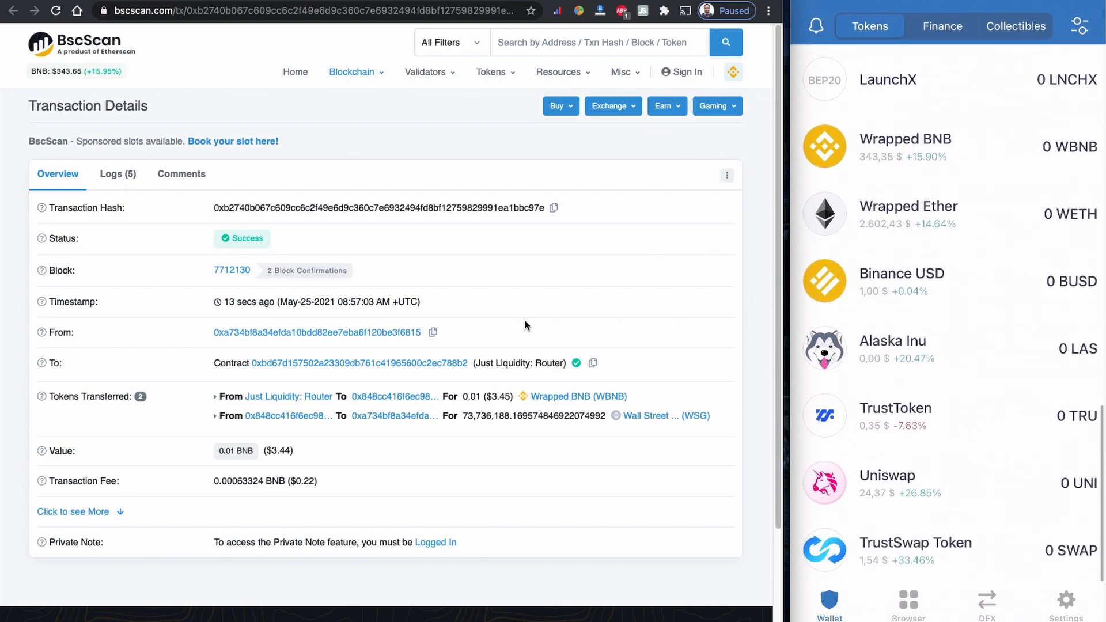
pyautogui.scroll(-3)
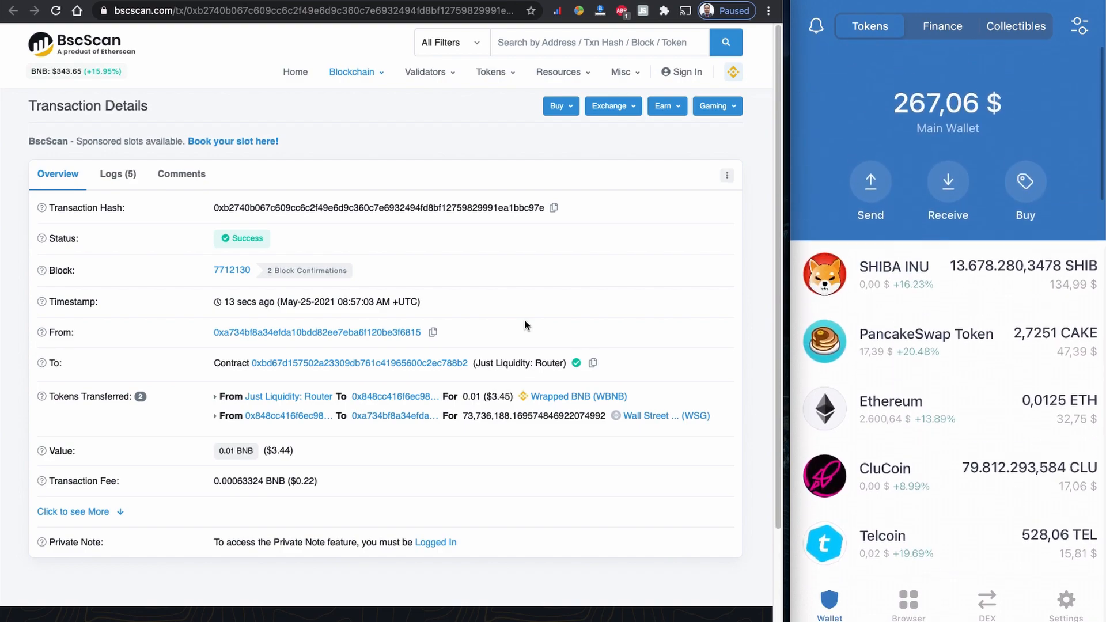
pyautogui.scroll(-3)
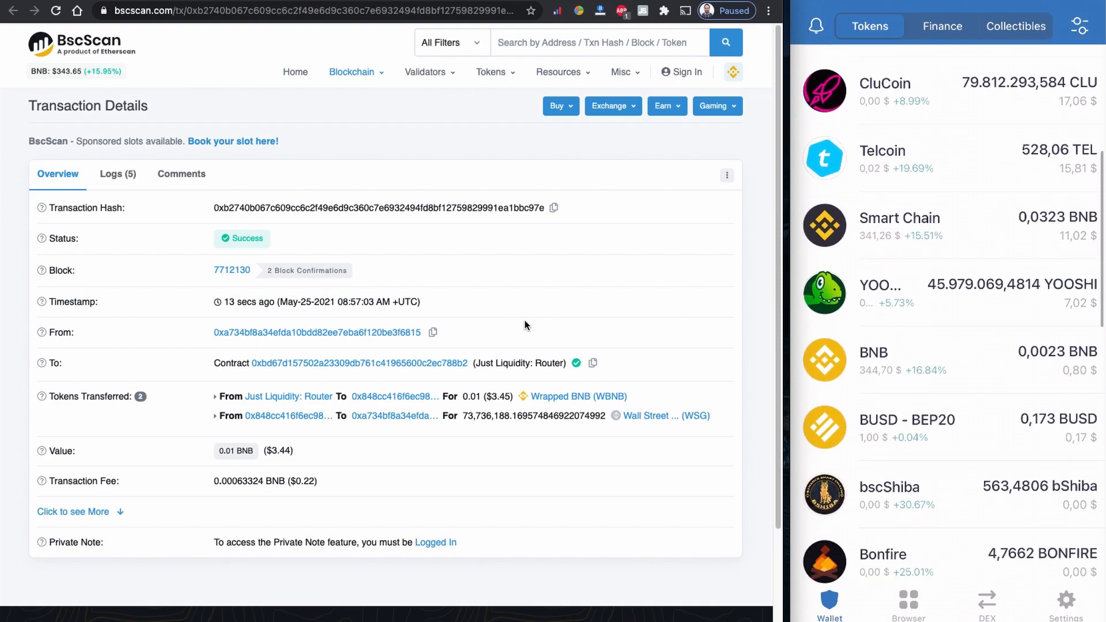
pyautogui.scroll(-3)
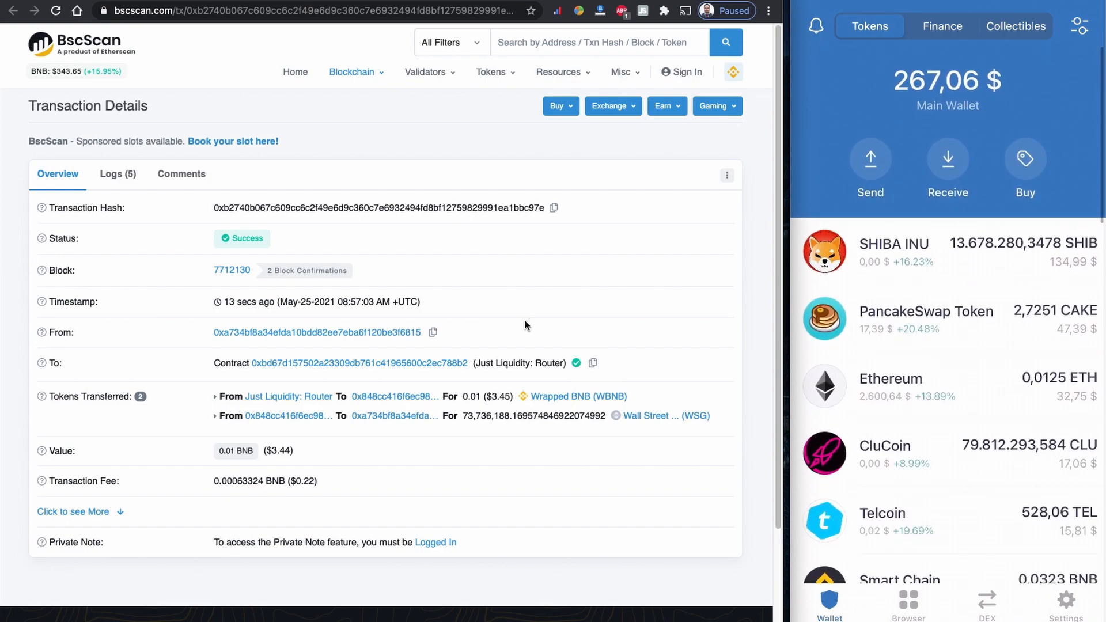
pyautogui.scroll(-3)
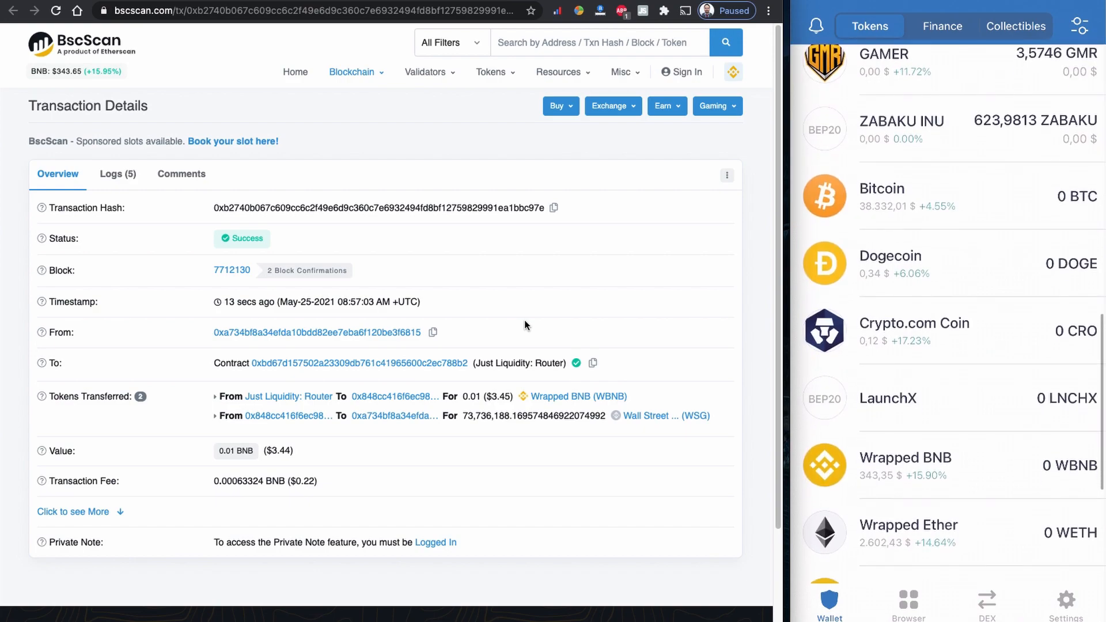
pyautogui.scroll(-3)
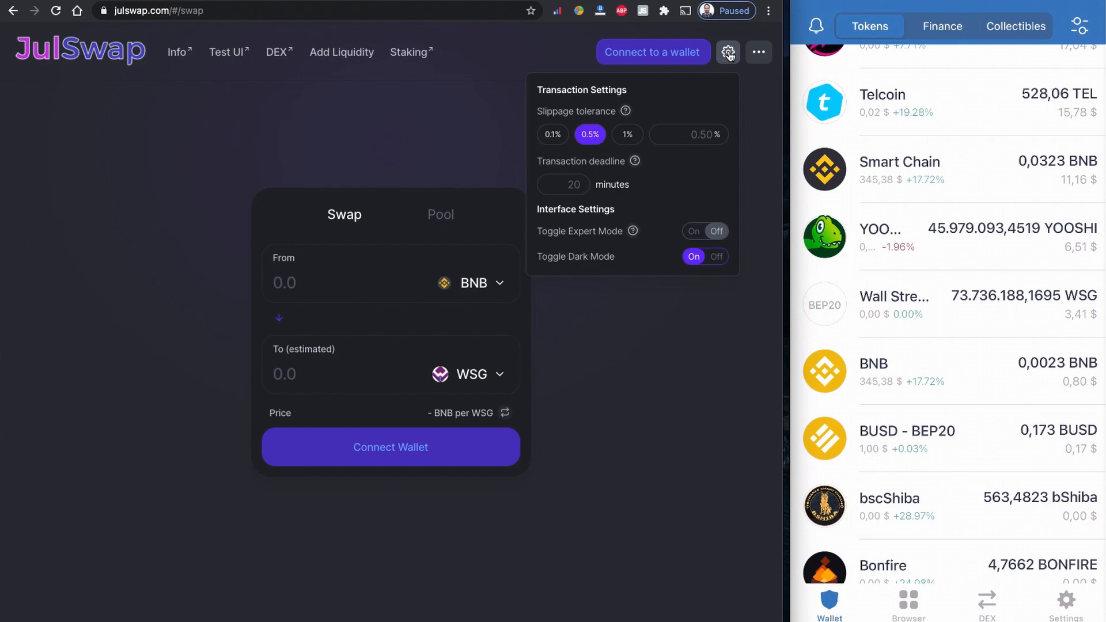
pyautogui.moveTo(590, 158)
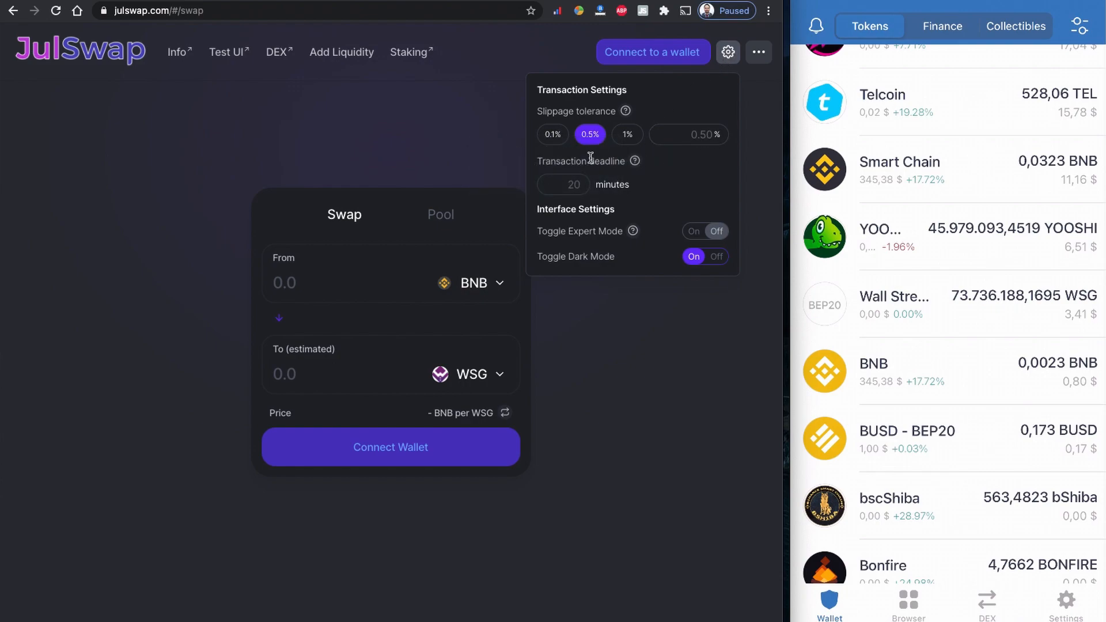
pyautogui.moveTo(738, 176)
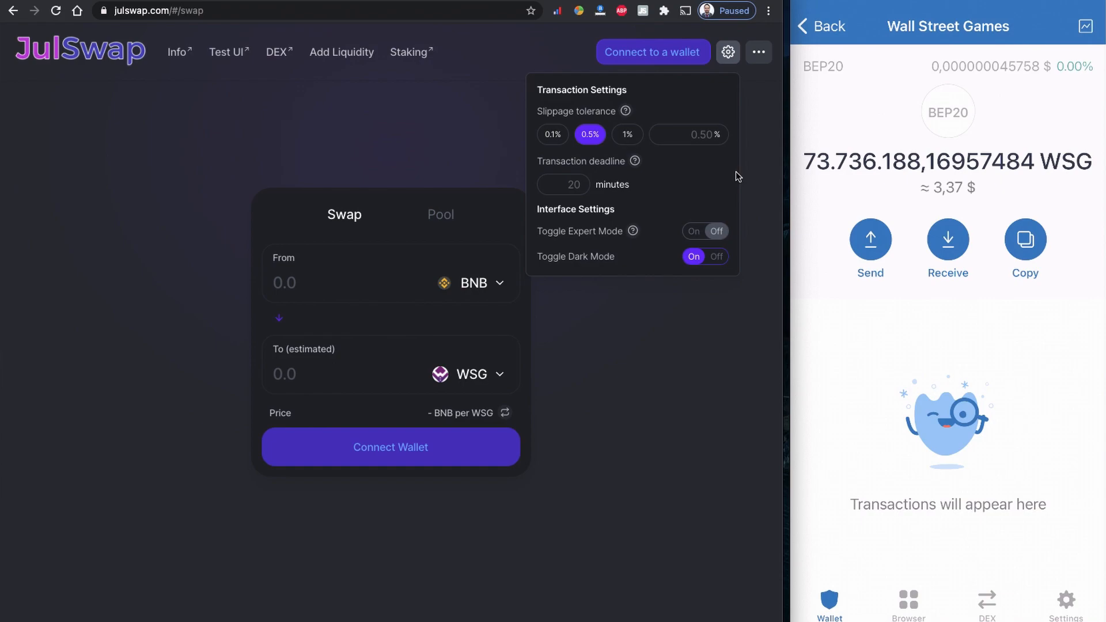
# - Return from the Wall Street Games details to the token list showing 73.7 million WSG
pyautogui.click(823, 26)
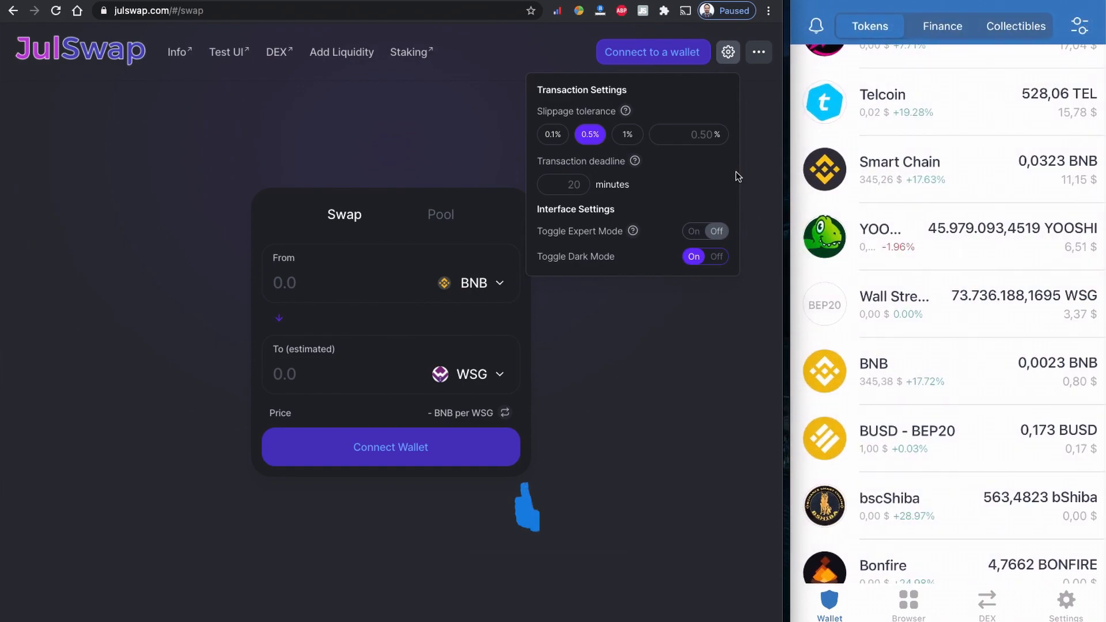